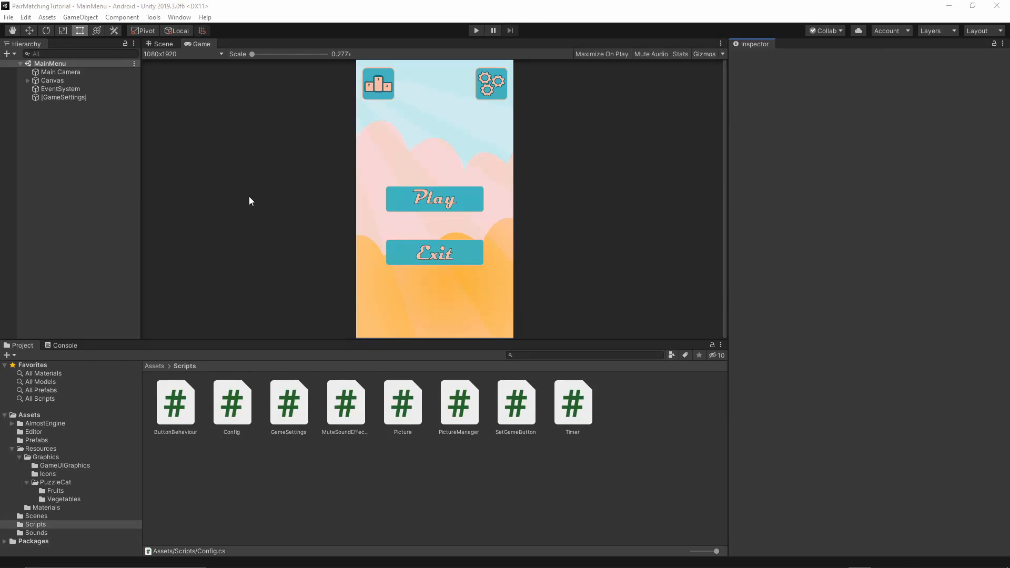
{"action": "mouse_move", "coordinate": [166, 274]}
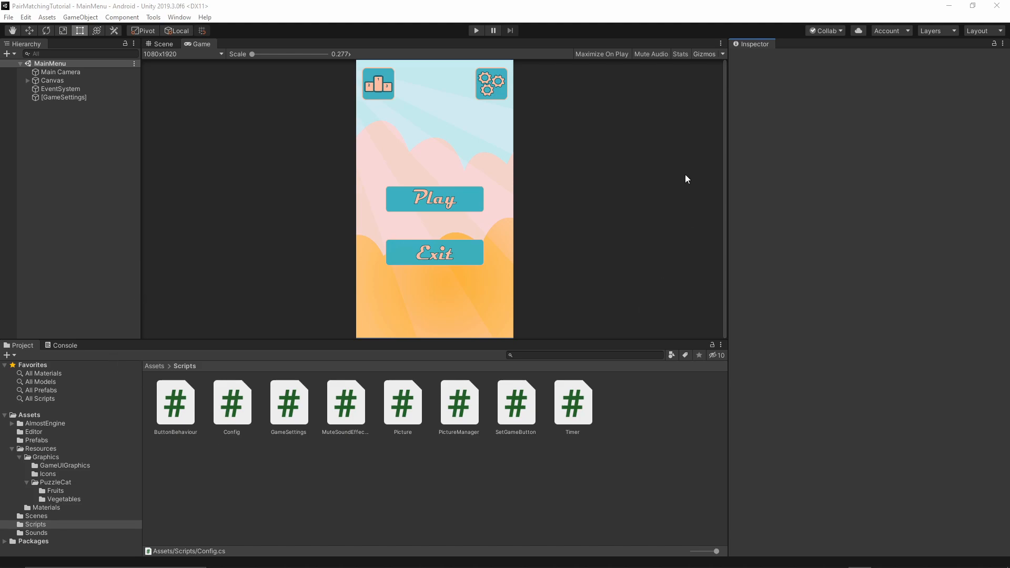
{"action": "mouse_move", "coordinate": [218, 286]}
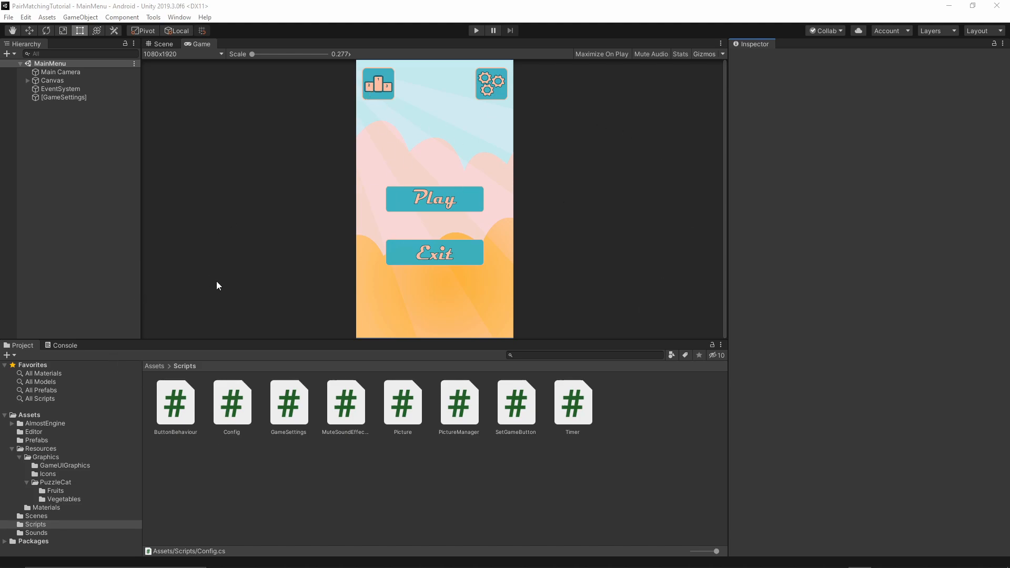
{"action": "mouse_move", "coordinate": [271, 205]}
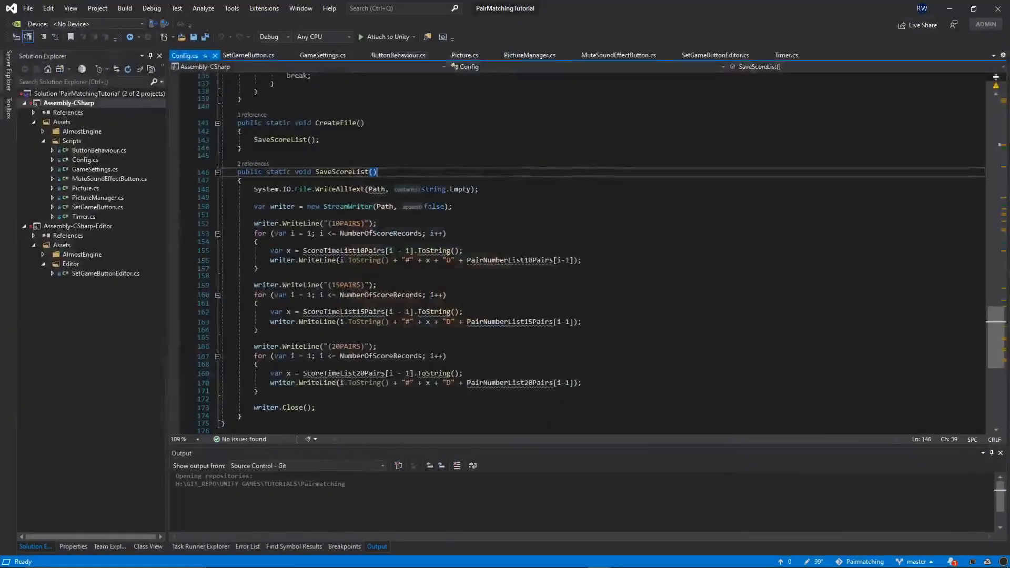
- Write public static bool IsBestScore() { return _bestScore; } below PlaceScoreOnBoard in Config.cs
{"action": "left_click", "coordinate": [446, 233]}
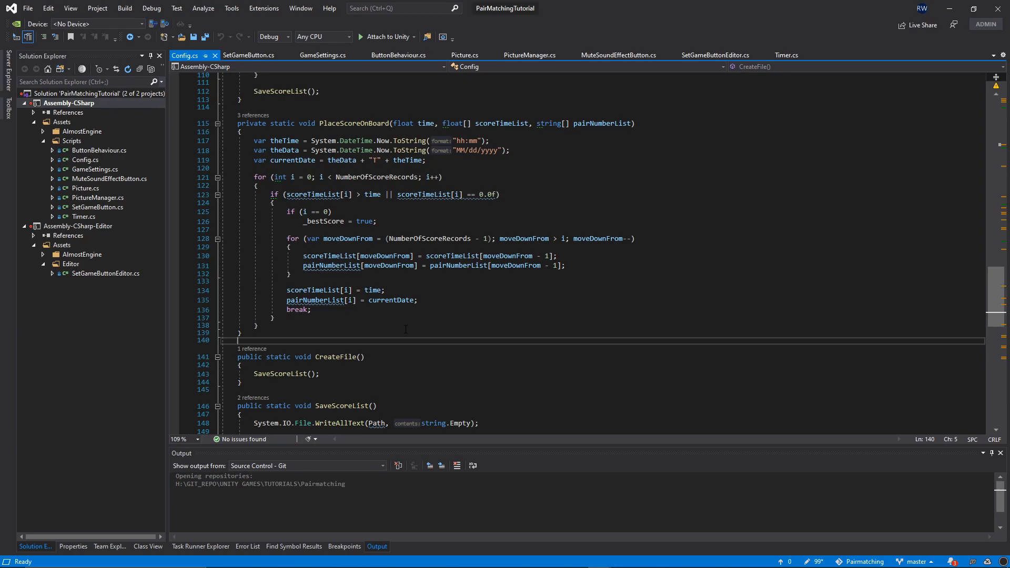
{"action": "key", "text": "enter"}
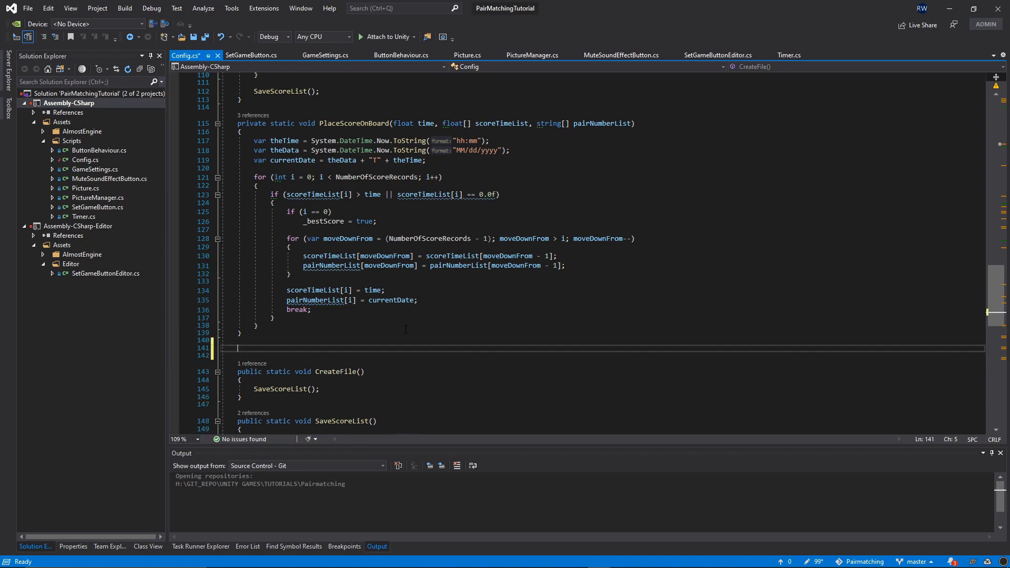
{"action": "type", "text": "public static  bool"}
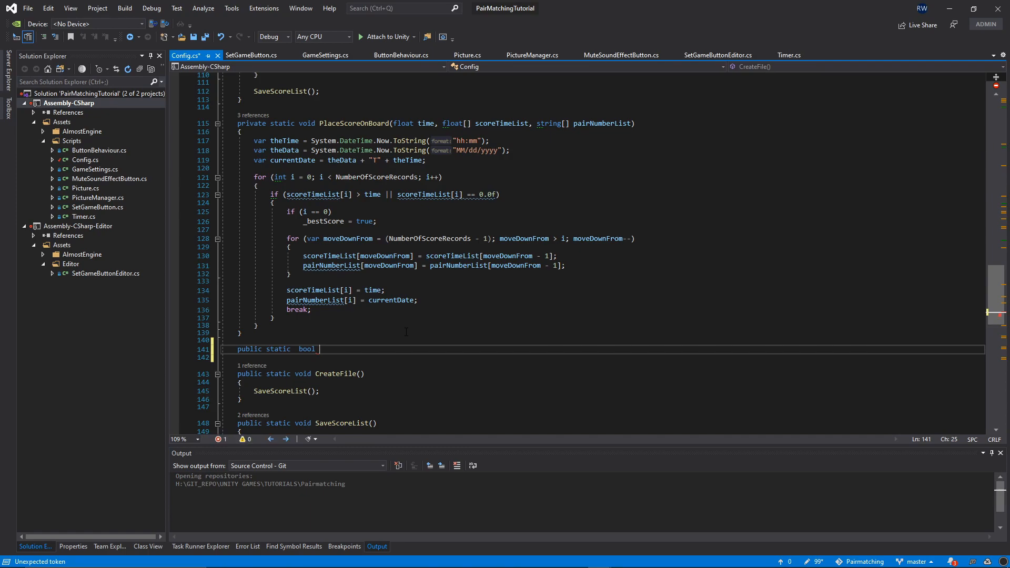
{"action": "type", "text": "IsBestS"}
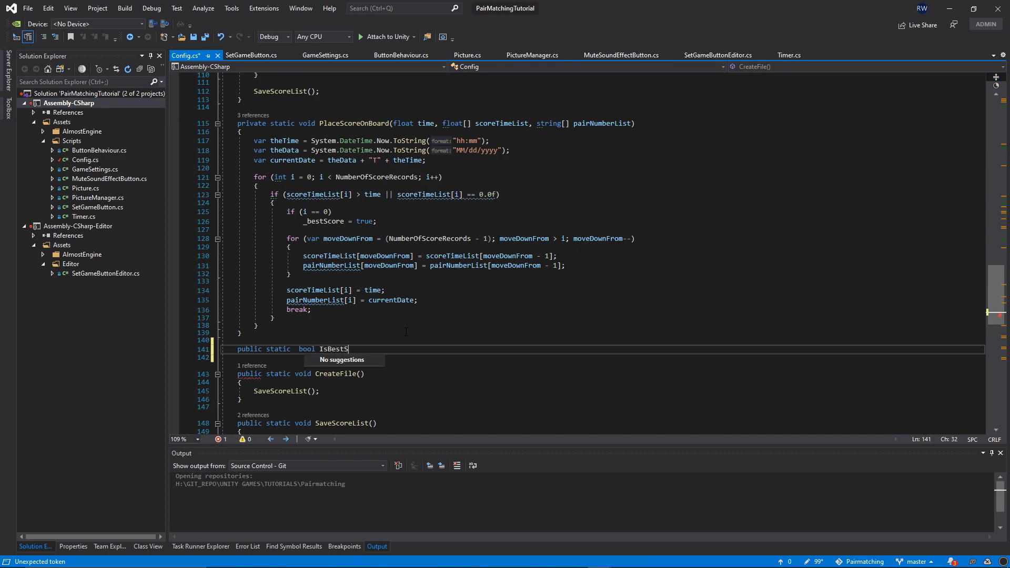
{"action": "type", "text": "core()"}
{"action": "left_click", "coordinate": [610, 356]}
{"action": "type", "text": "{"}
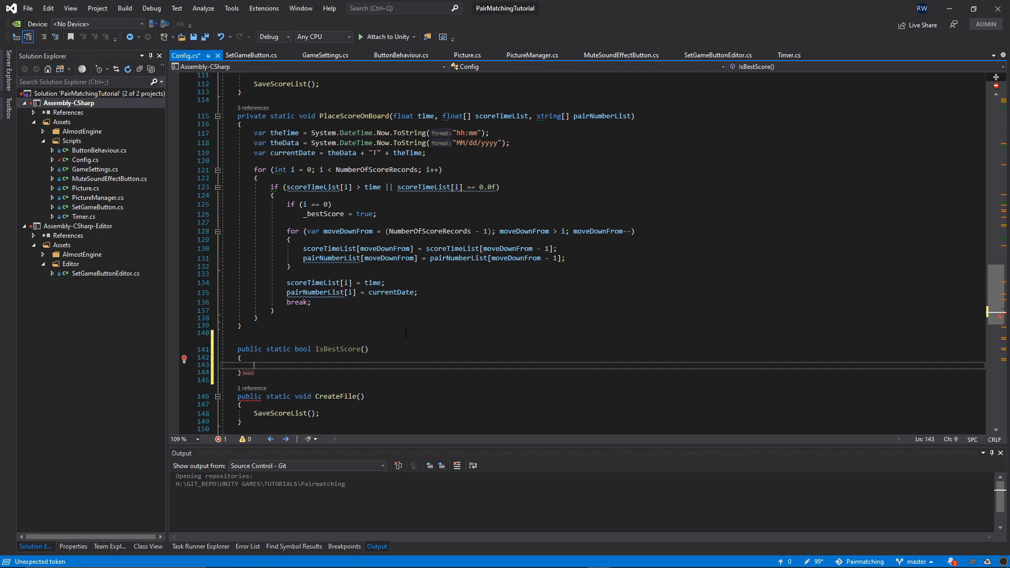
{"action": "type", "text": "return _bestScore"}
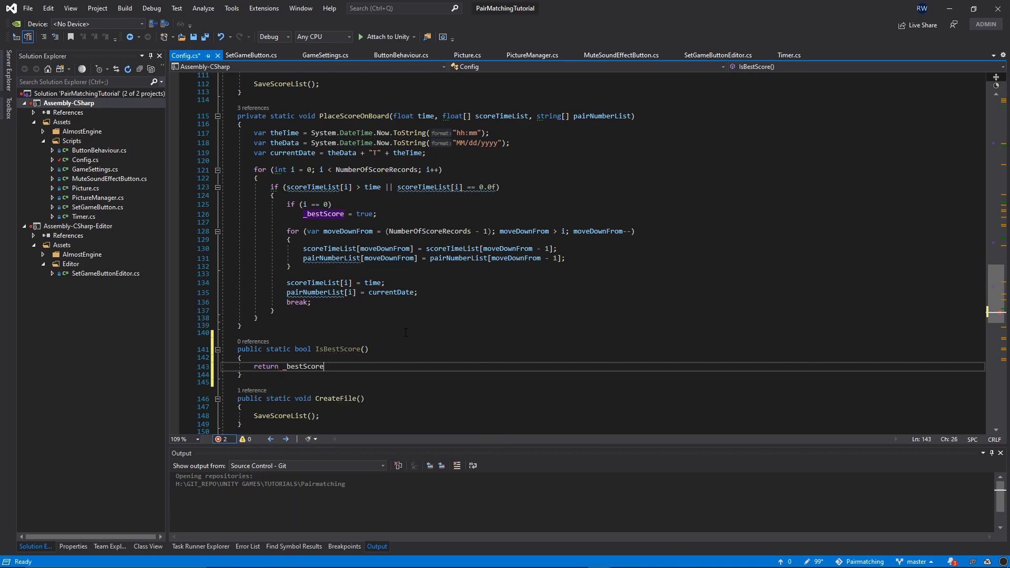
{"action": "type", "text": ";"}
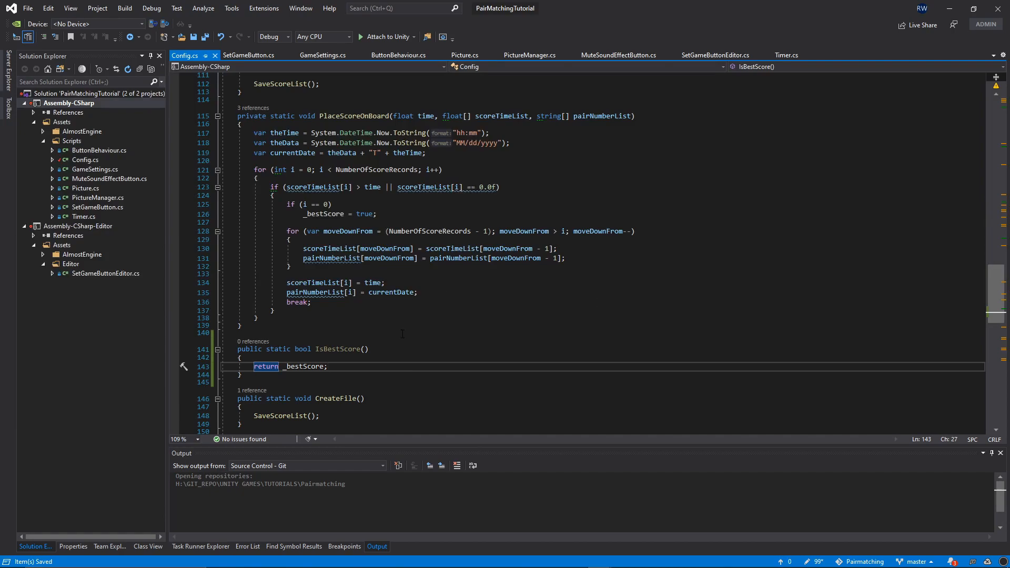
{"action": "mouse_move", "coordinate": [380, 336]}
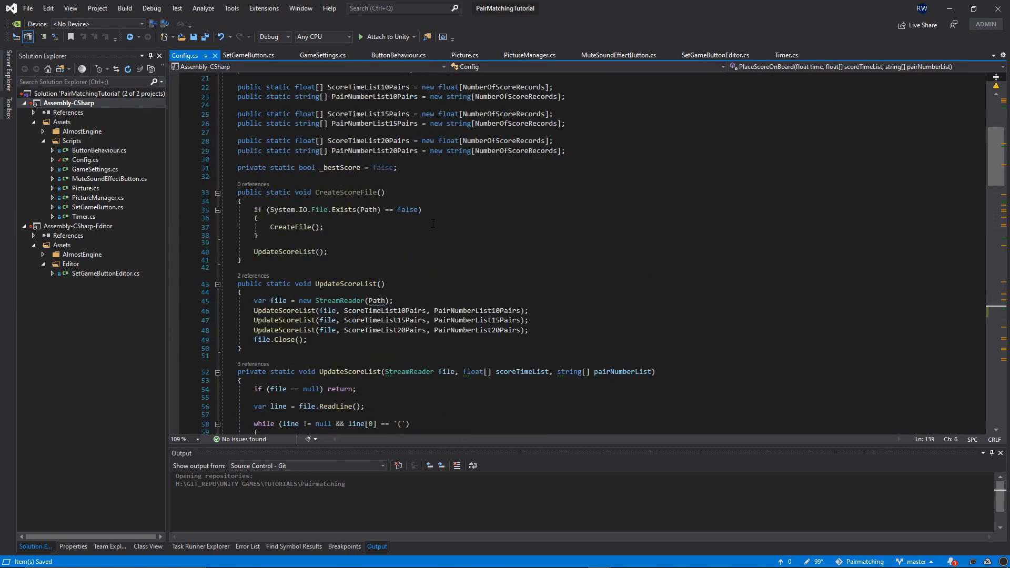
- Add void Start() { Config.CreateScoreFile(); } to ButtonBehaviour.cs and save it
{"action": "double_click", "coordinate": [349, 192]}
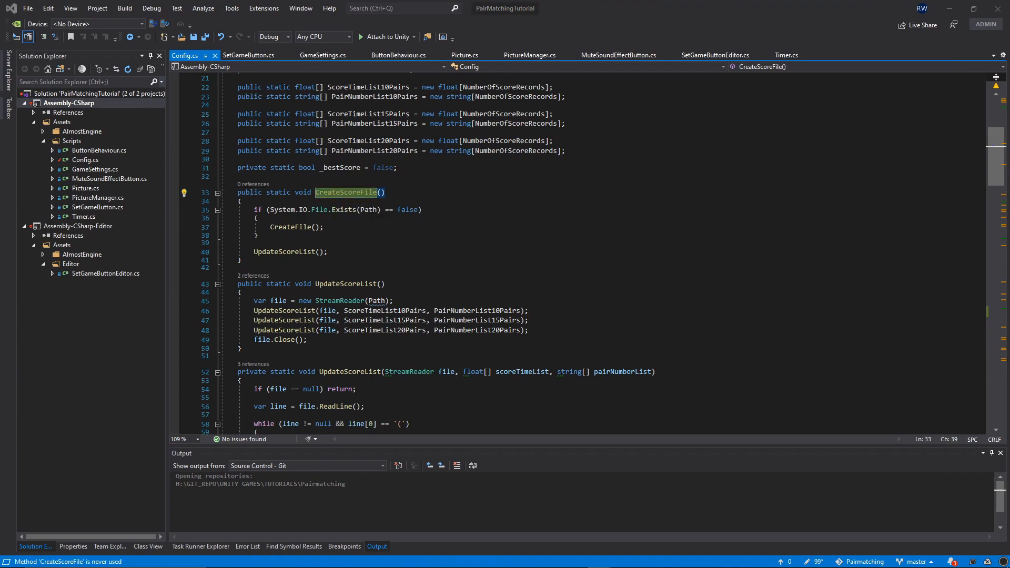
{"action": "left_click", "coordinate": [99, 150]}
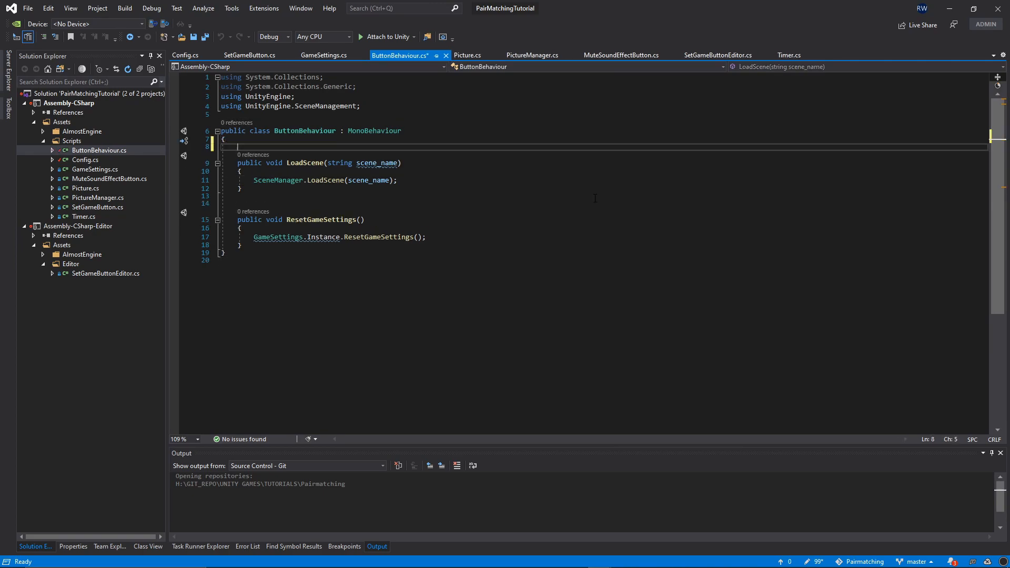
{"action": "type", "text": "va"}
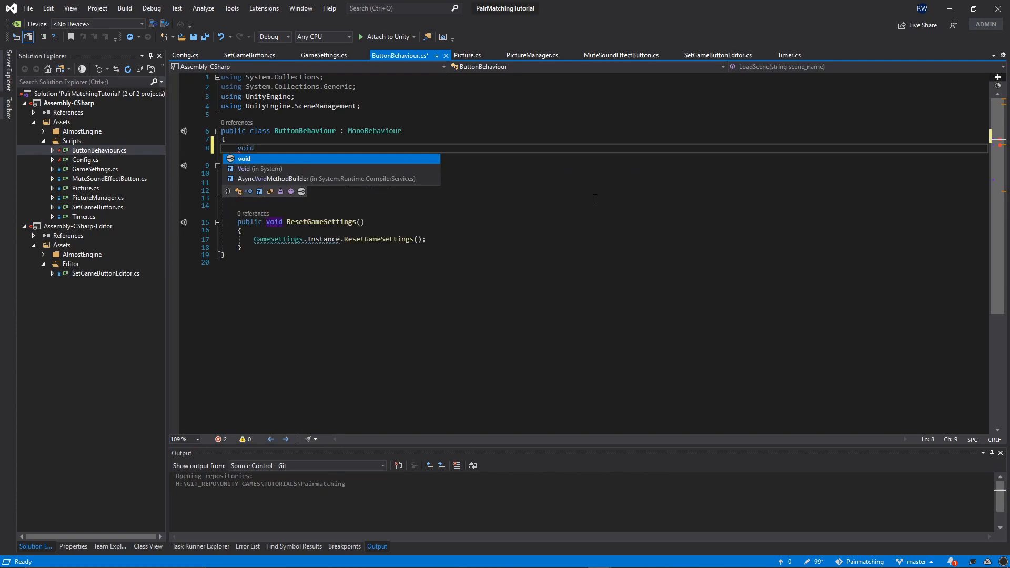
{"action": "type", "text": "Start"}
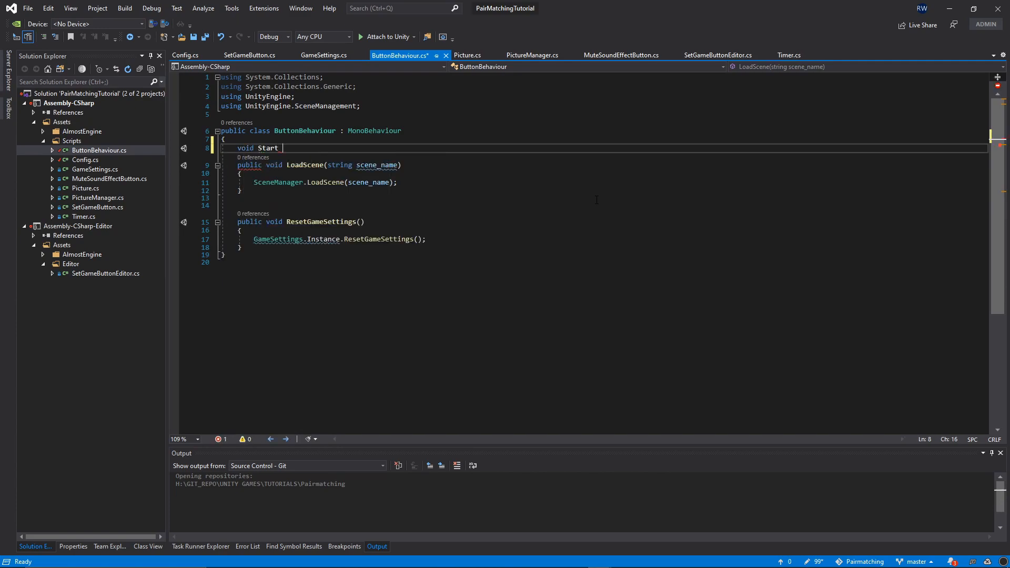
{"action": "type", "text": "()"}
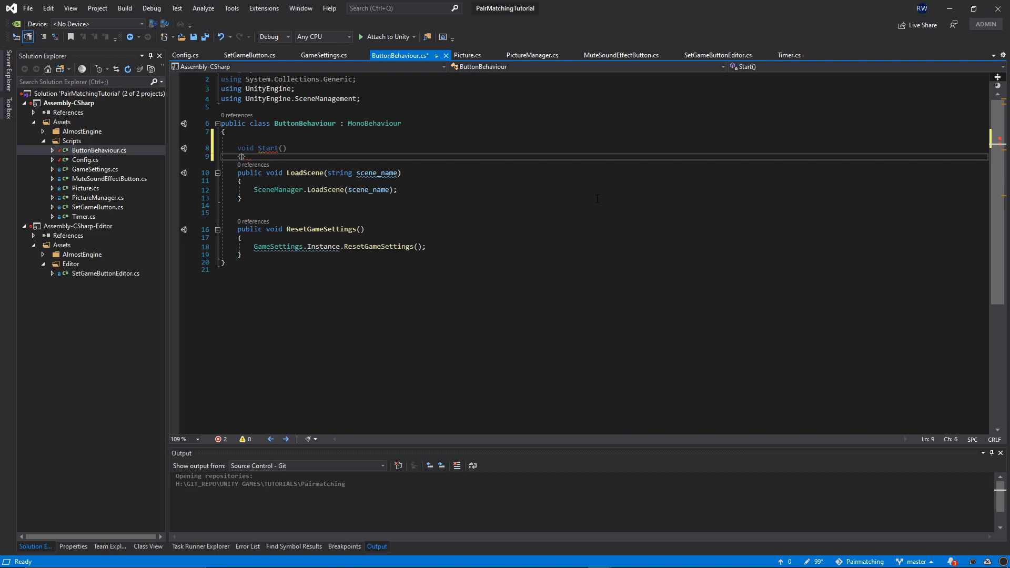
{"action": "key", "text": "enter"}
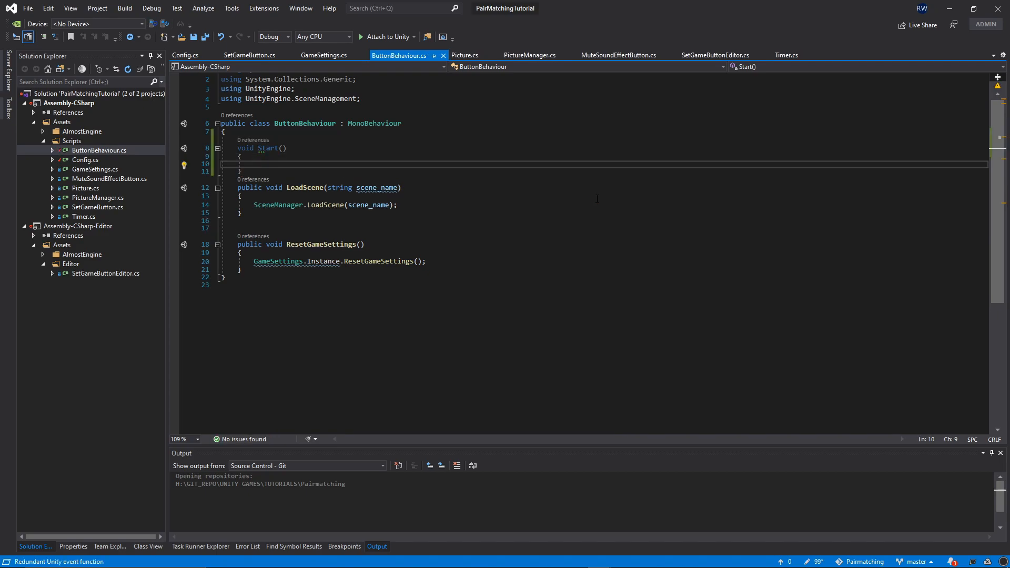
{"action": "type", "text": "Config."}
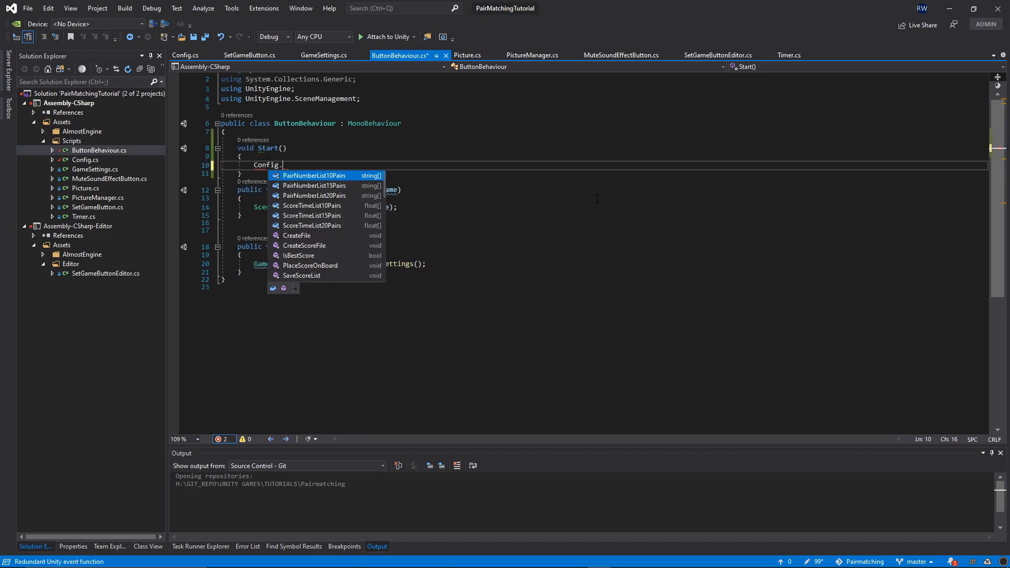
{"action": "type", "text": "Cre"}
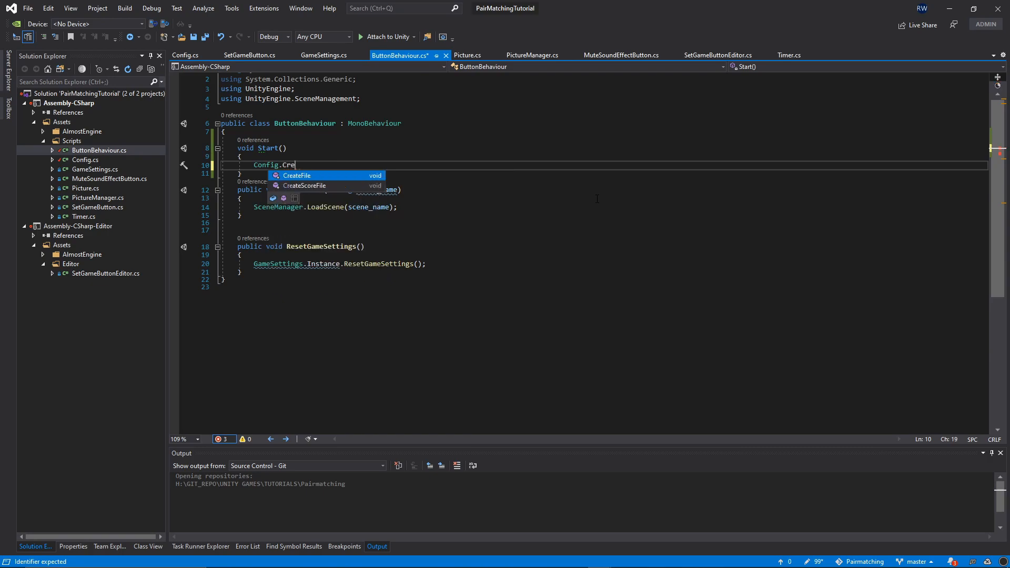
{"action": "key", "text": "Down"}
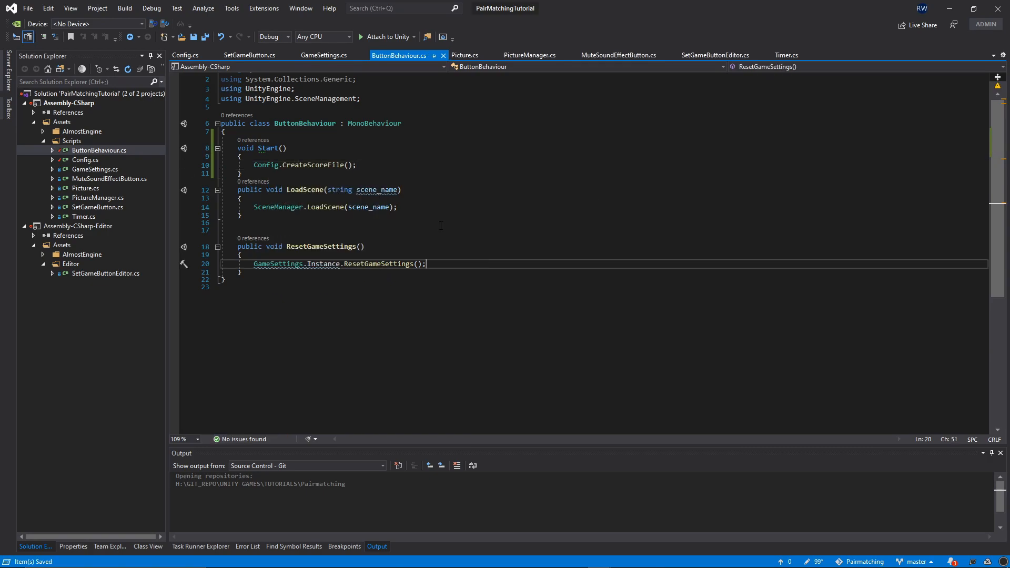
{"action": "left_click", "coordinate": [286, 148]}
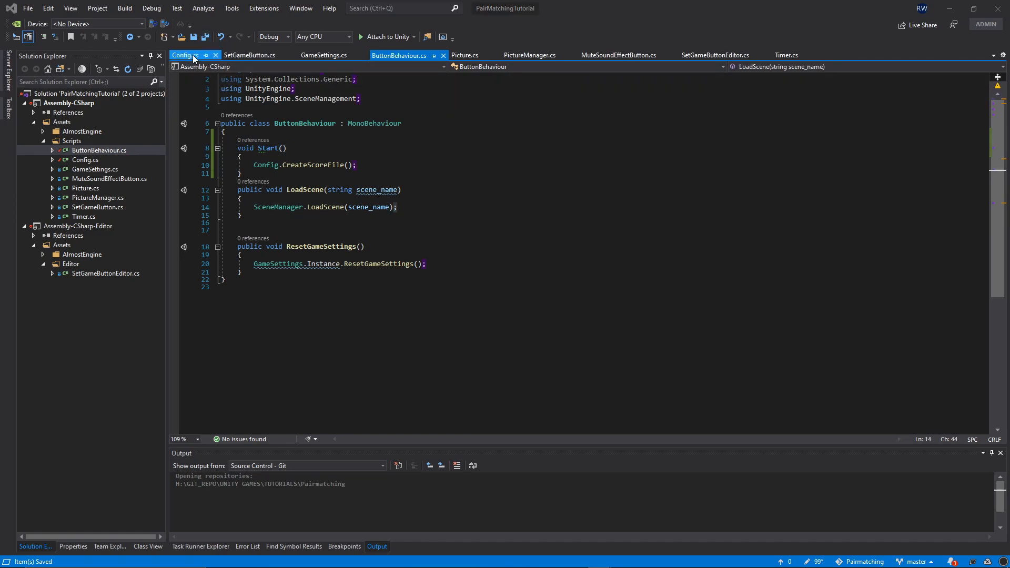
- Reach the line after _gameTimer.StopTimer() in PictureManager's CheckGameEnd
{"action": "left_click", "coordinate": [185, 55]}
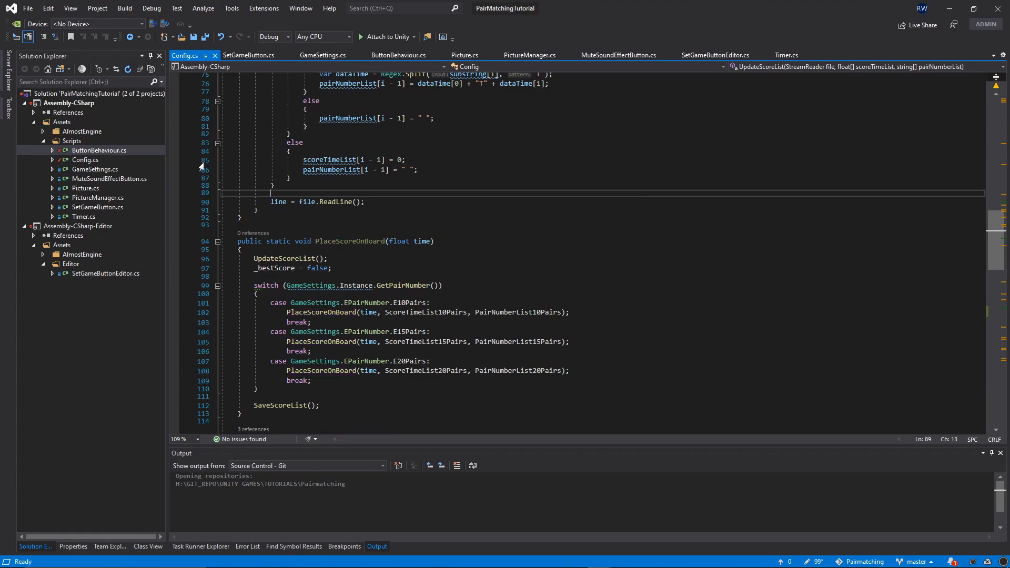
{"action": "left_click", "coordinate": [99, 197]}
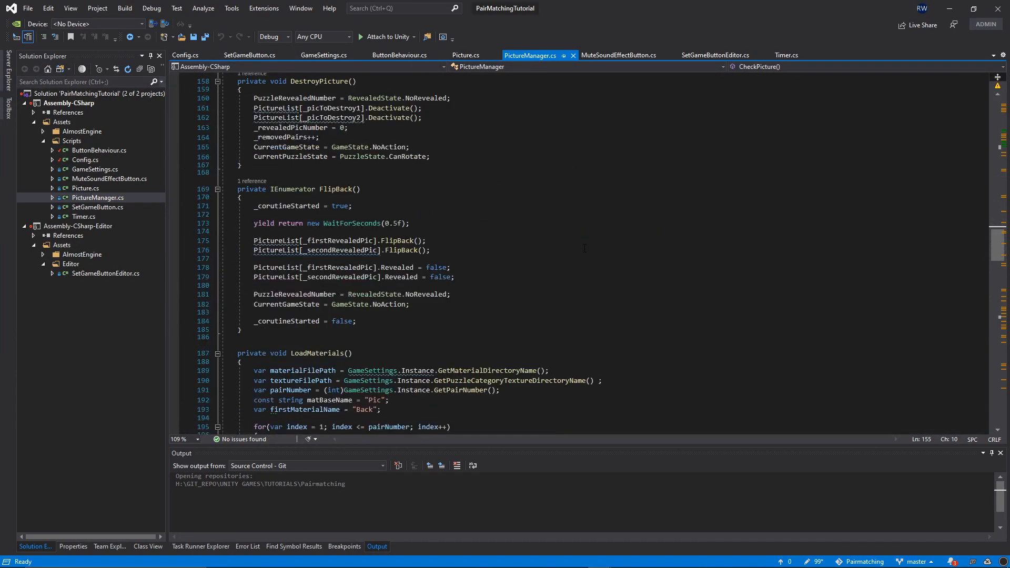
{"action": "scroll", "scroll_direction": "down", "scroll_amount": 3}
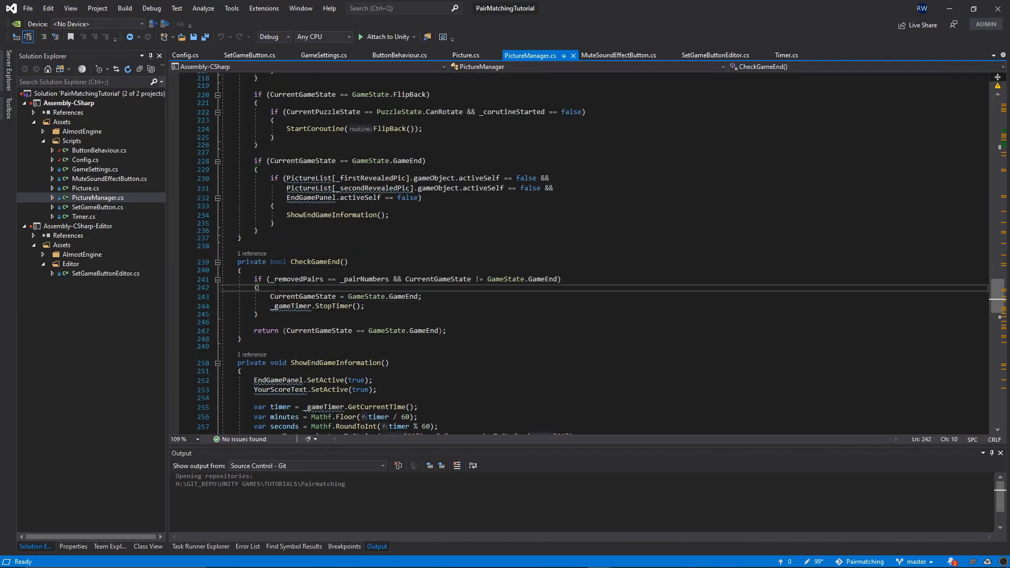
{"action": "double_click", "coordinate": [291, 307]}
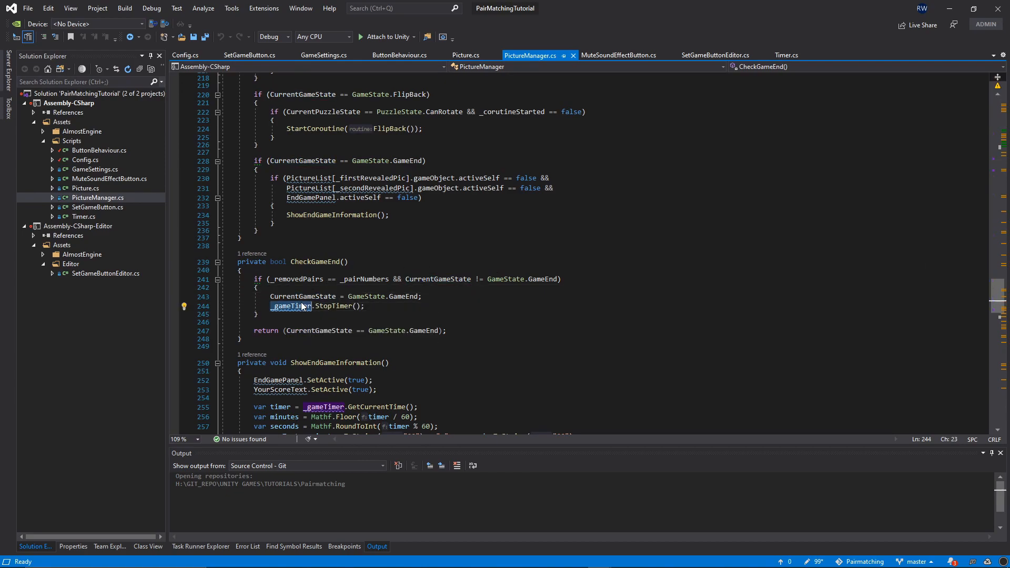
{"action": "key", "text": "enter"}
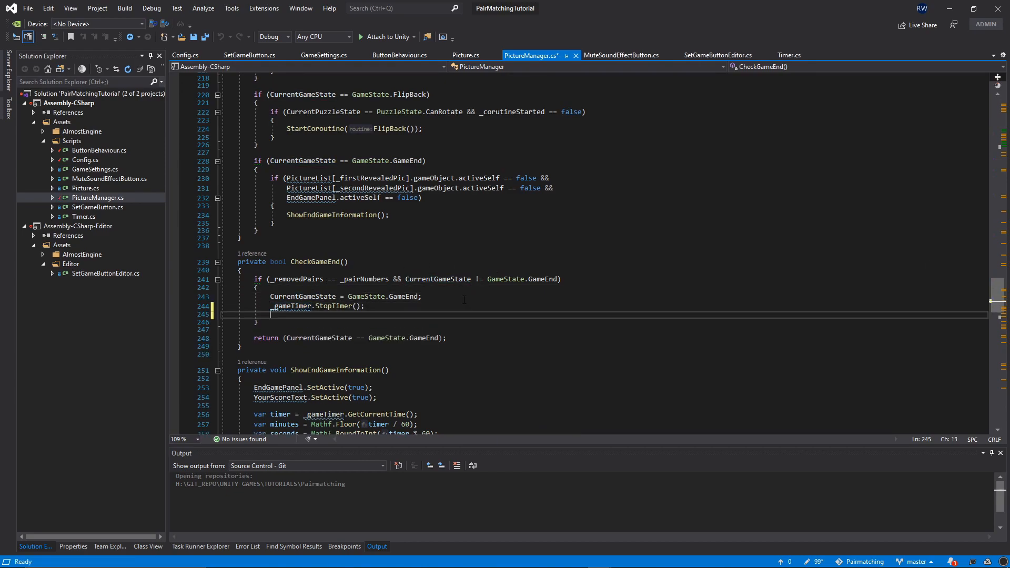
- Add Config.PlaceScoreOnBoard(_gameTimer.GetCurrentTime()); after the timer stops
{"action": "type", "text": "C"}
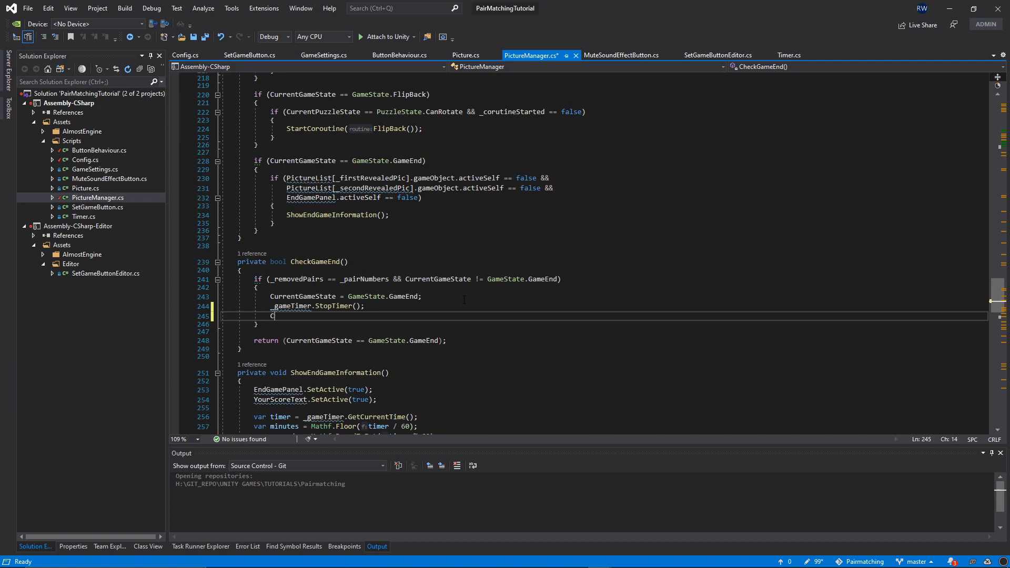
{"action": "type", "text": "Config.P"}
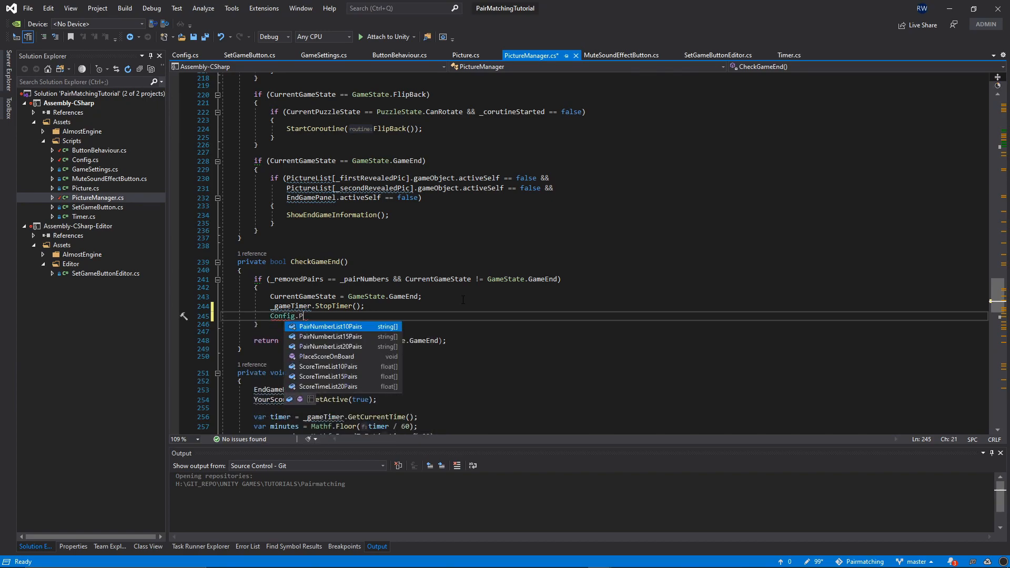
{"action": "type", "text": "laceScoreOnBoard();"}
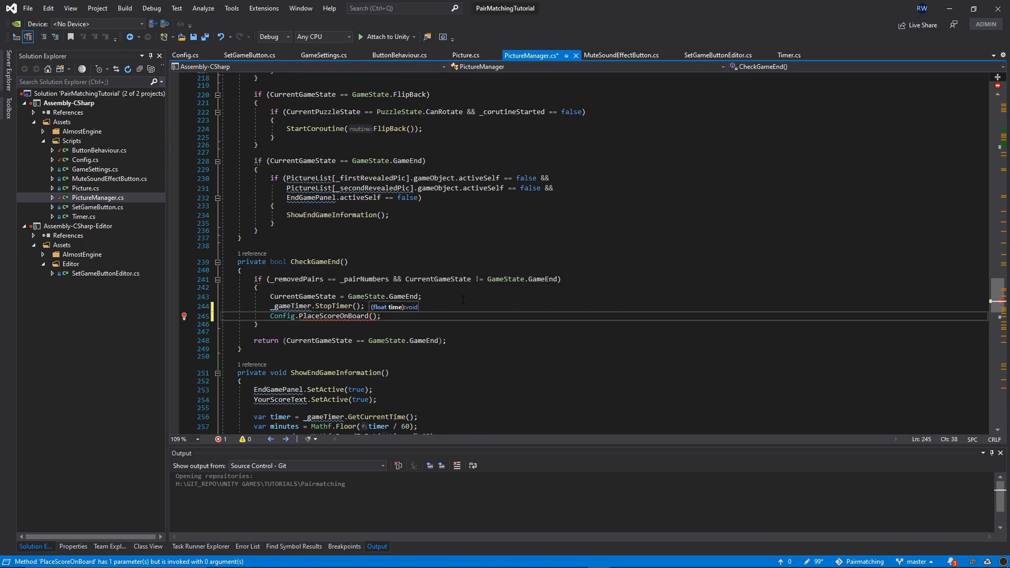
{"action": "type", "text": "_game"}
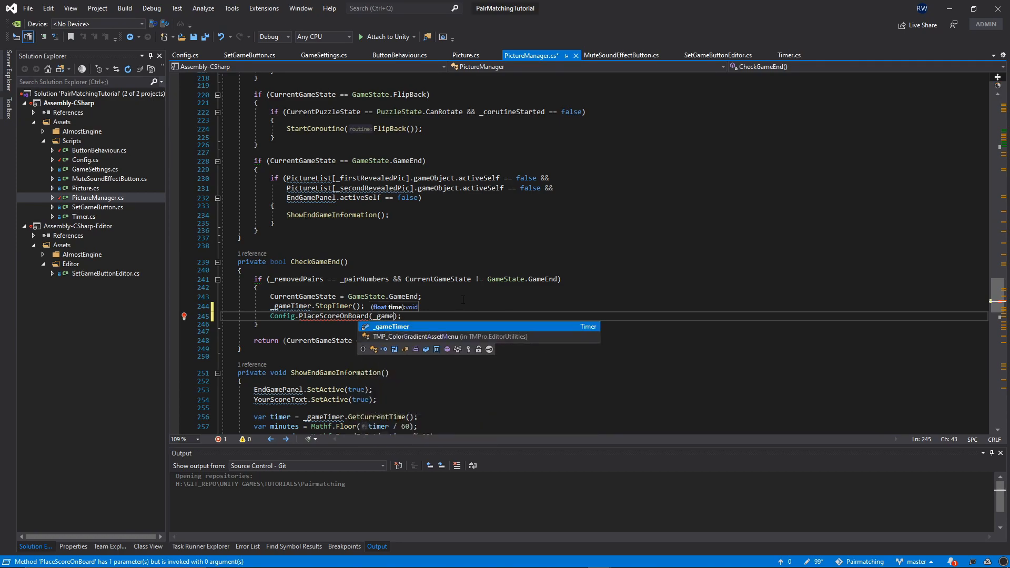
{"action": "type", "text": "_gameTimer.GetCurrentTime("}
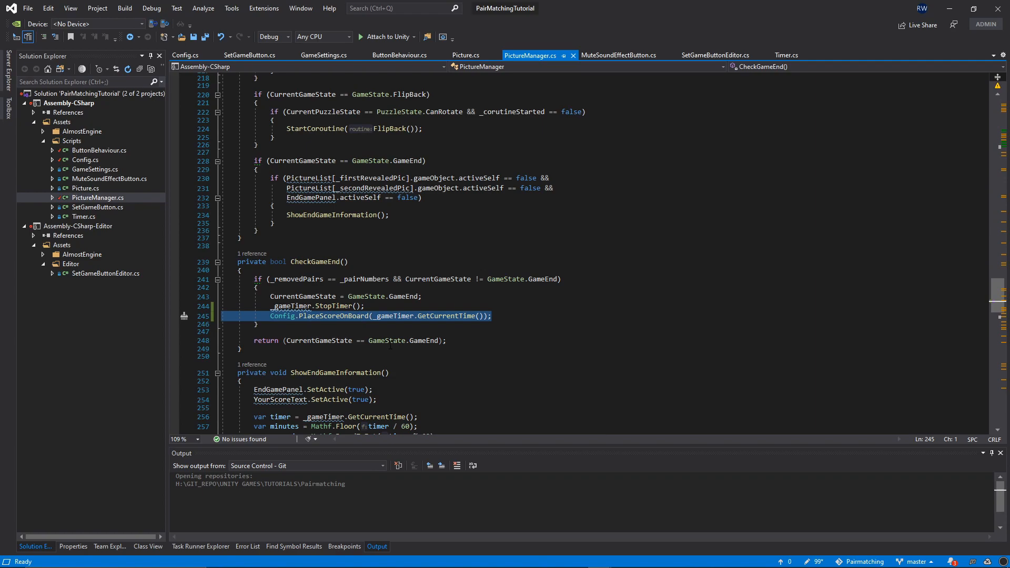
{"action": "left_click", "coordinate": [492, 317]}
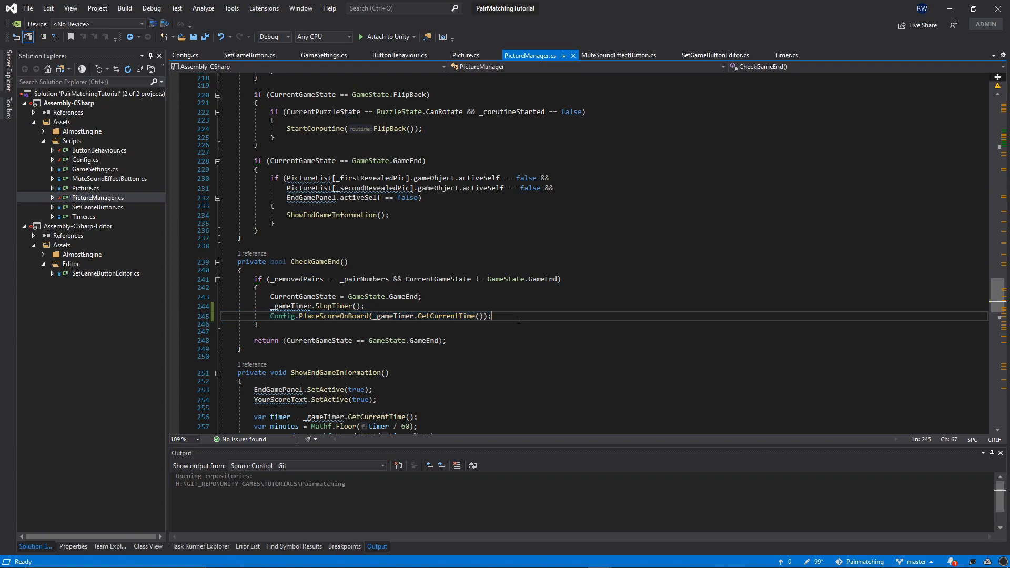
{"action": "left_click", "coordinate": [346, 262]}
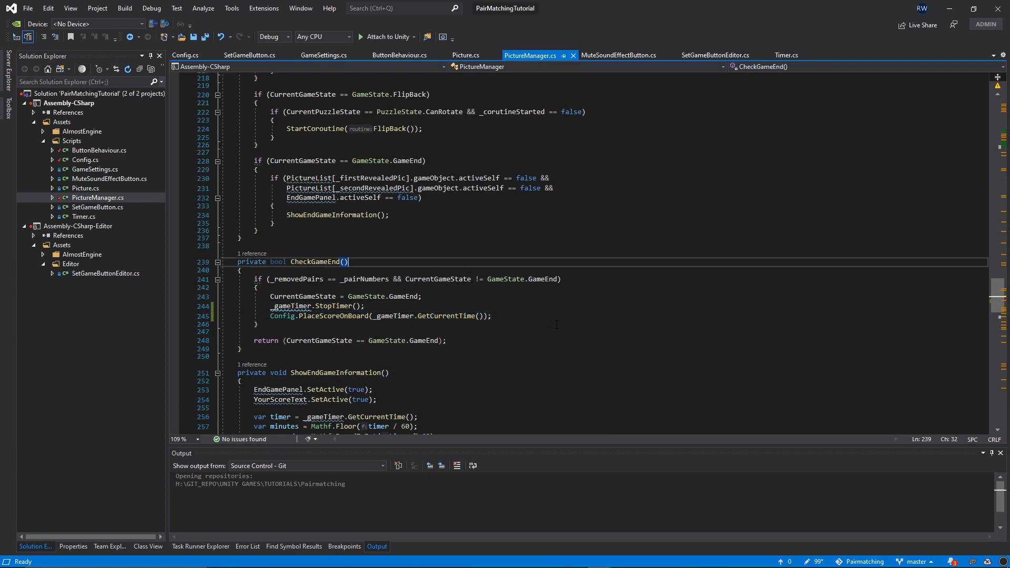
- In ShowEndGameInformation, if Config.IsBestScore() activate NewBestScoreText and deactivate YourScoreText
{"action": "scroll", "scroll_direction": "down", "scroll_amount": 3}
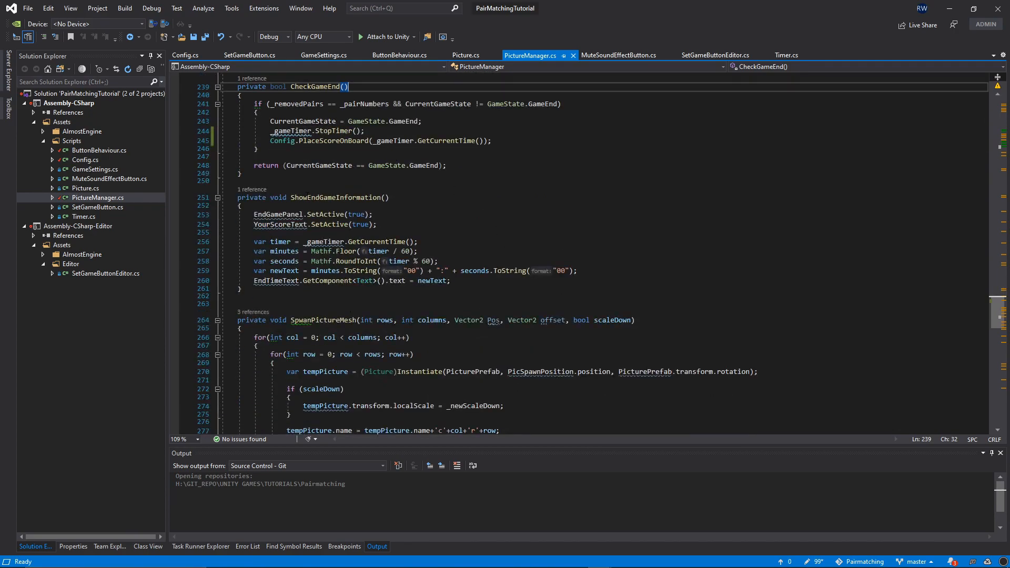
{"action": "left_click", "coordinate": [390, 198]}
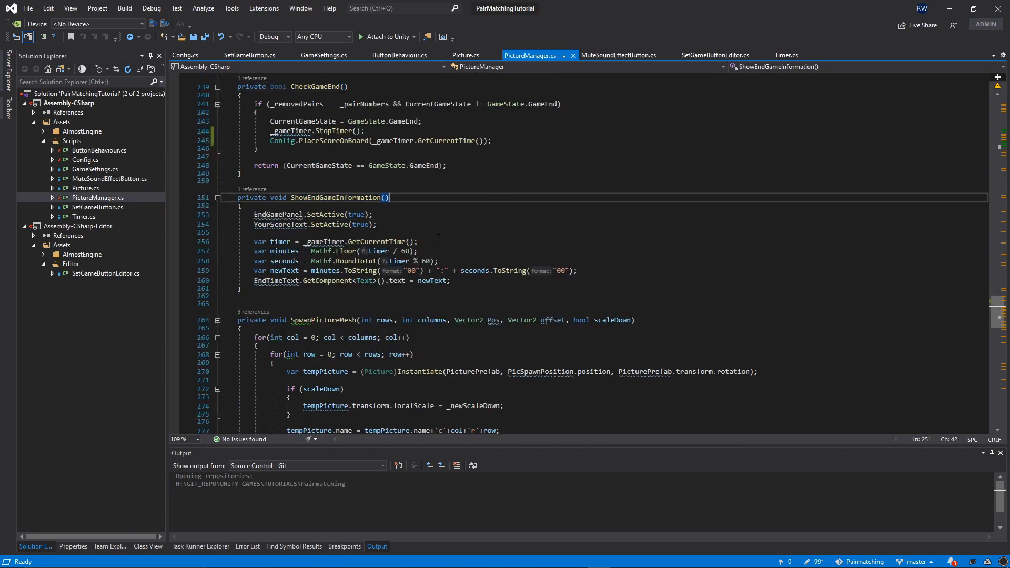
{"action": "double_click", "coordinate": [278, 215]}
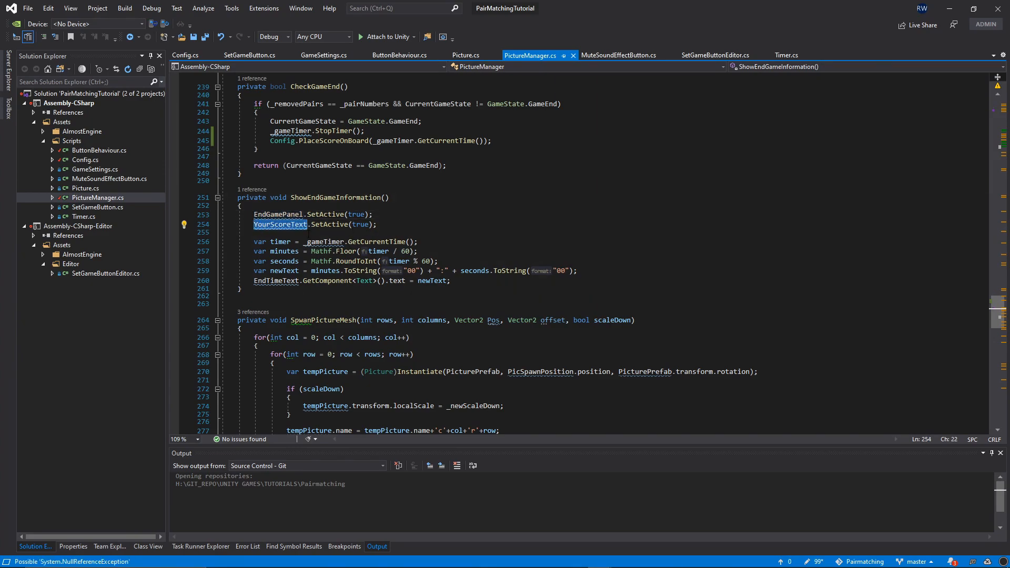
{"action": "mouse_move", "coordinate": [280, 224]}
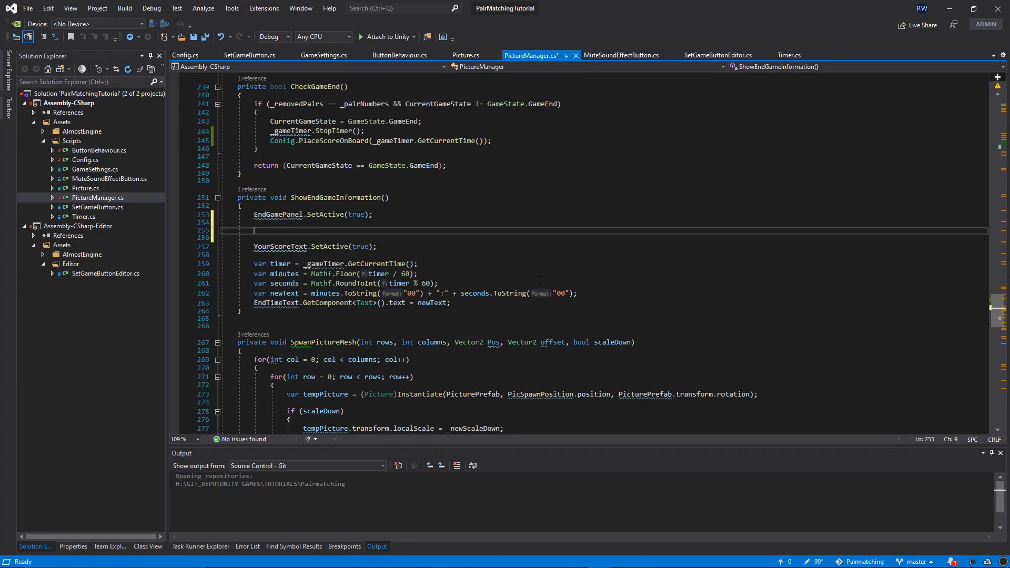
{"action": "mouse_move", "coordinate": [495, 265]}
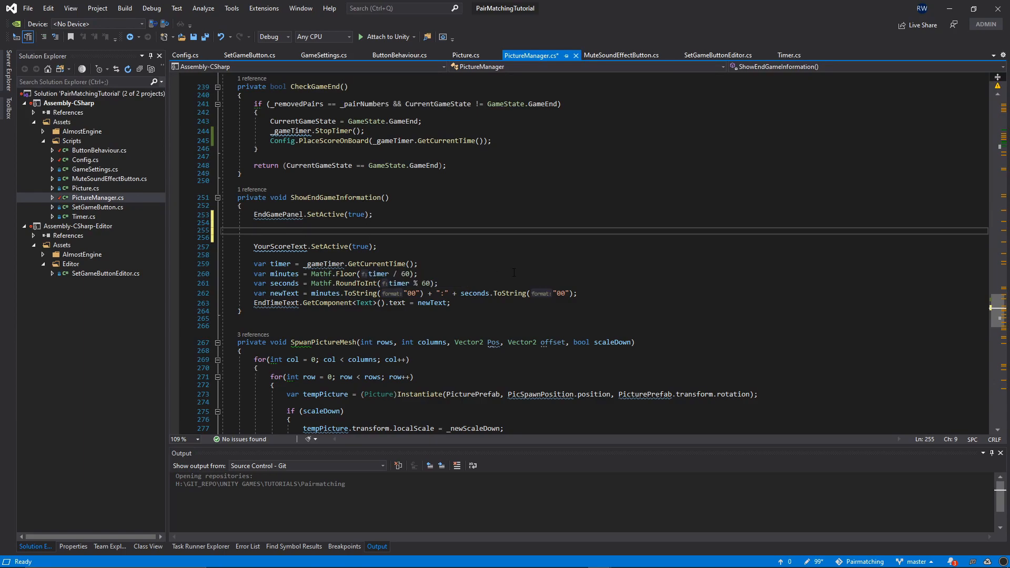
{"action": "type", "text": "if()"}
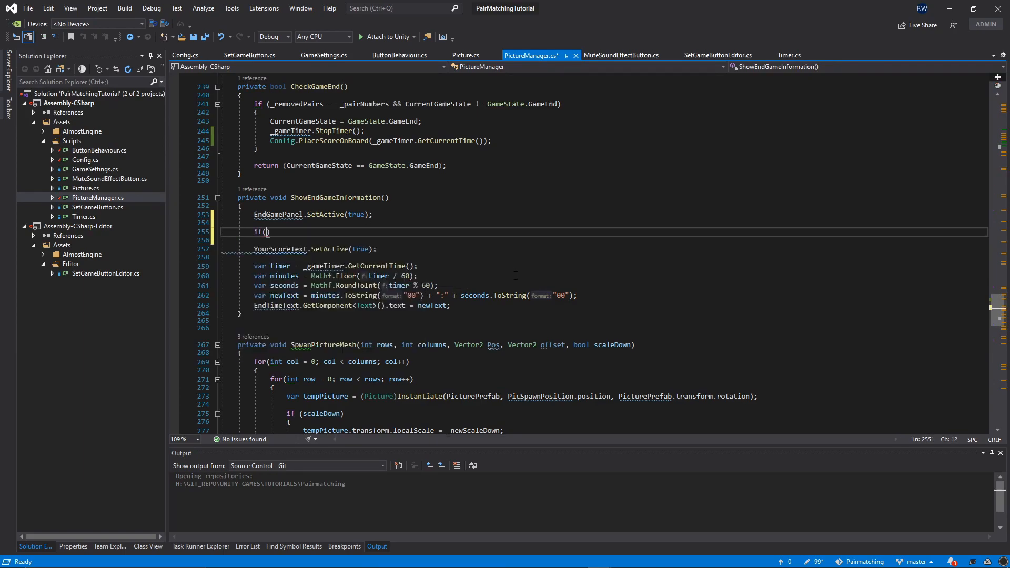
{"action": "type", "text": "Config.IsBestScore("}
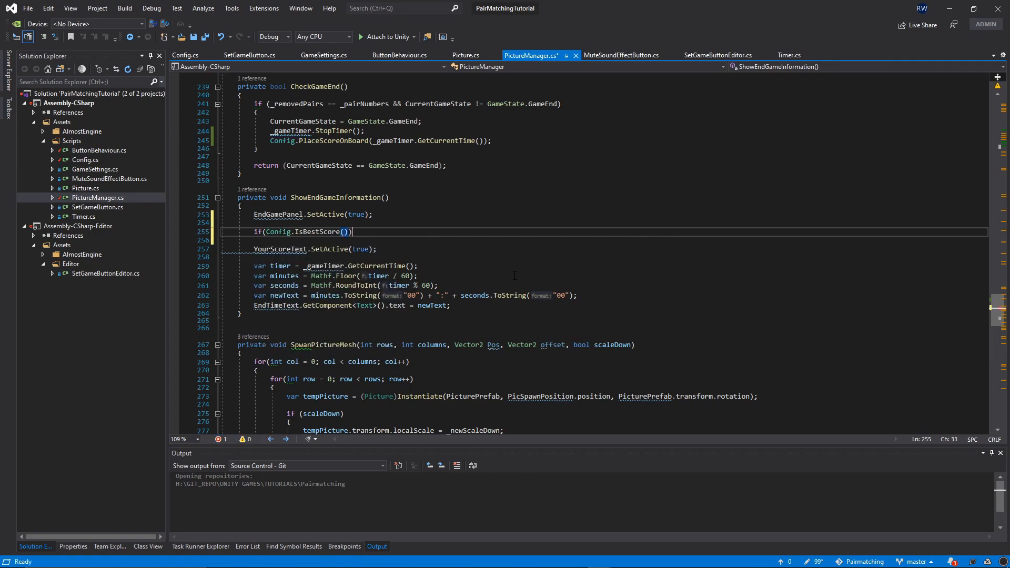
{"action": "key", "text": "enter"}
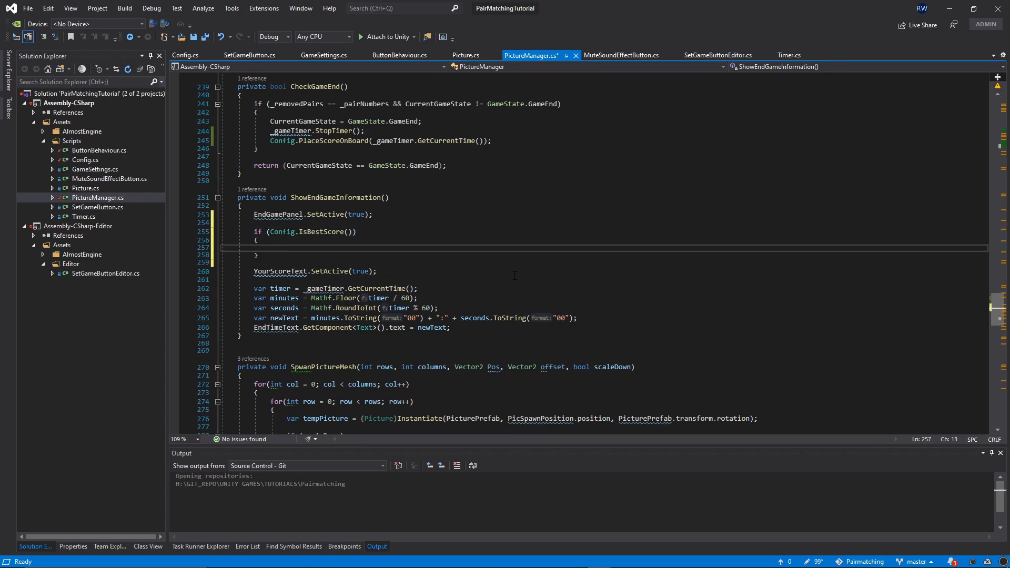
{"action": "type", "text": "New"}
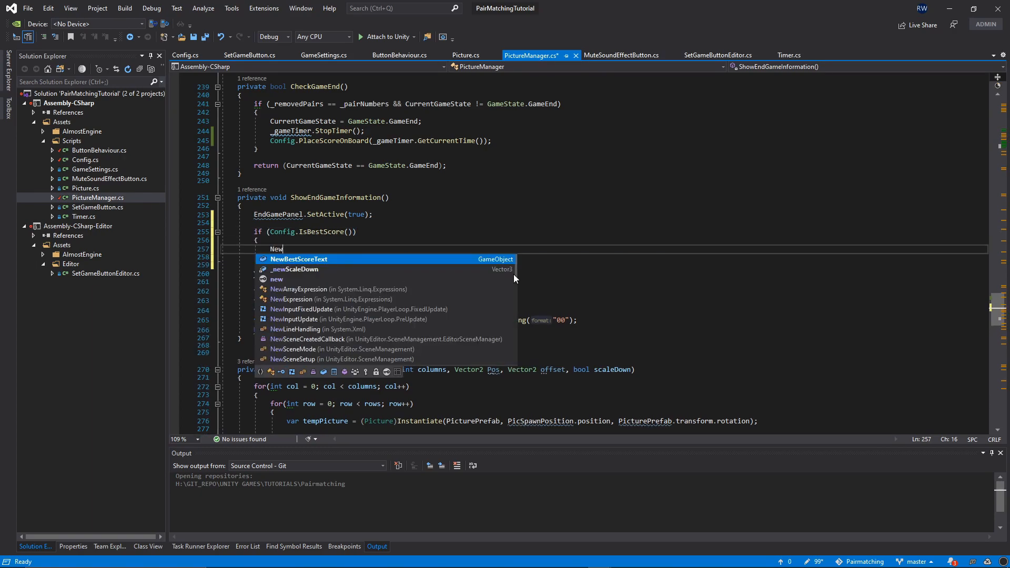
{"action": "type", "text": "BestScoreText.SetActive(true);"}
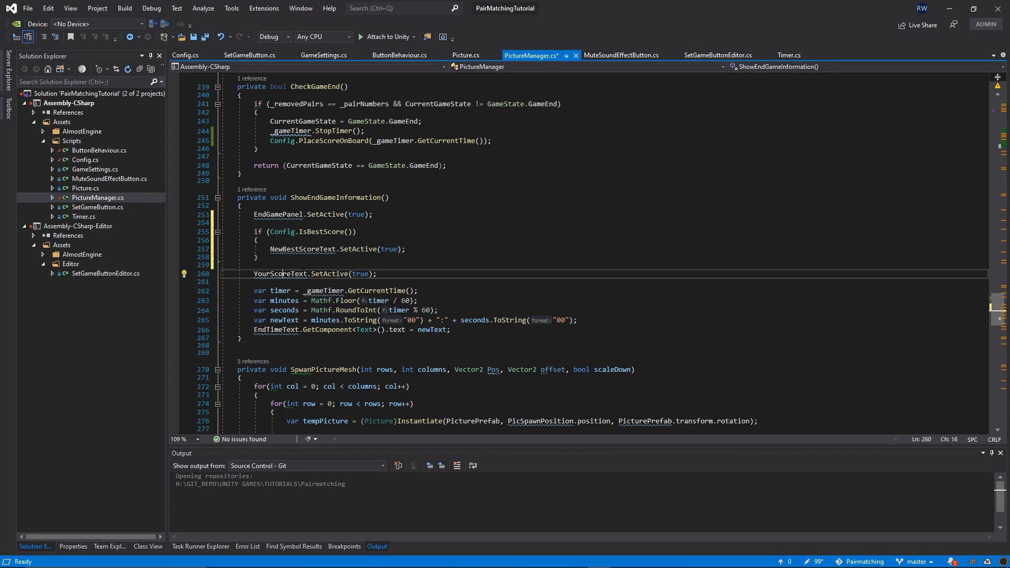
{"action": "left_click", "coordinate": [404, 249]}
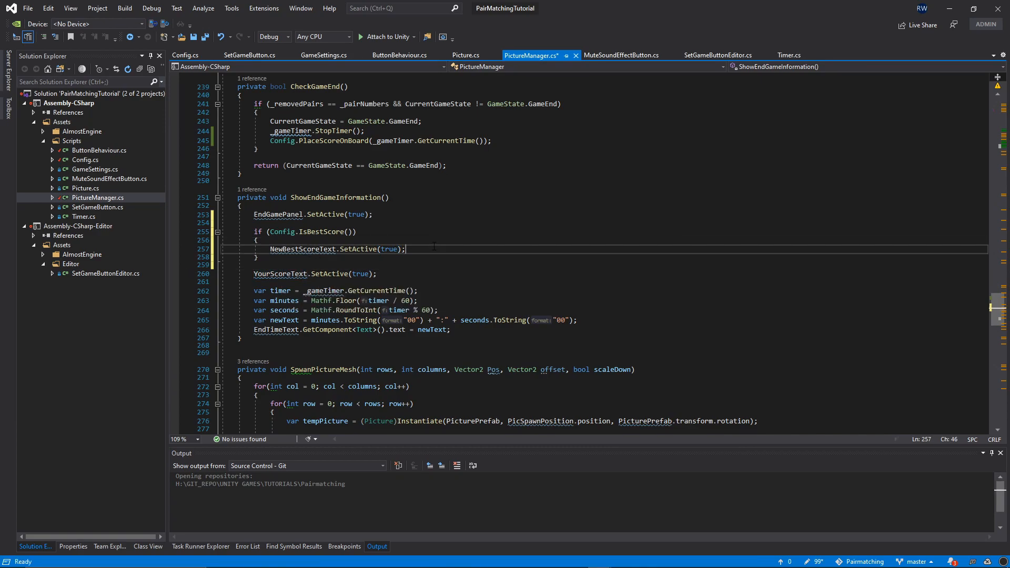
{"action": "type", "text": "YourScoreText.SetActive();"}
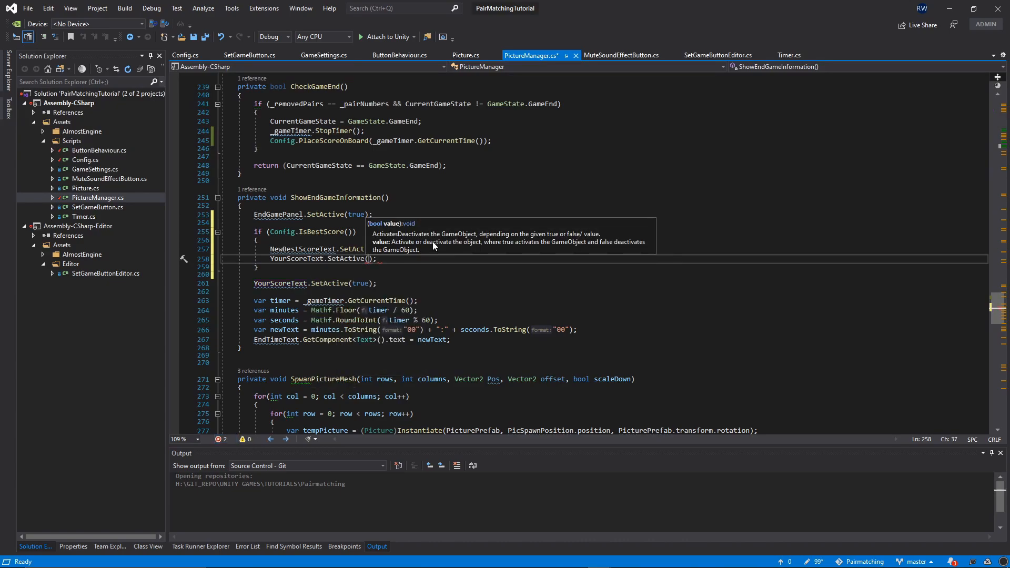
{"action": "type", "text": "false"}
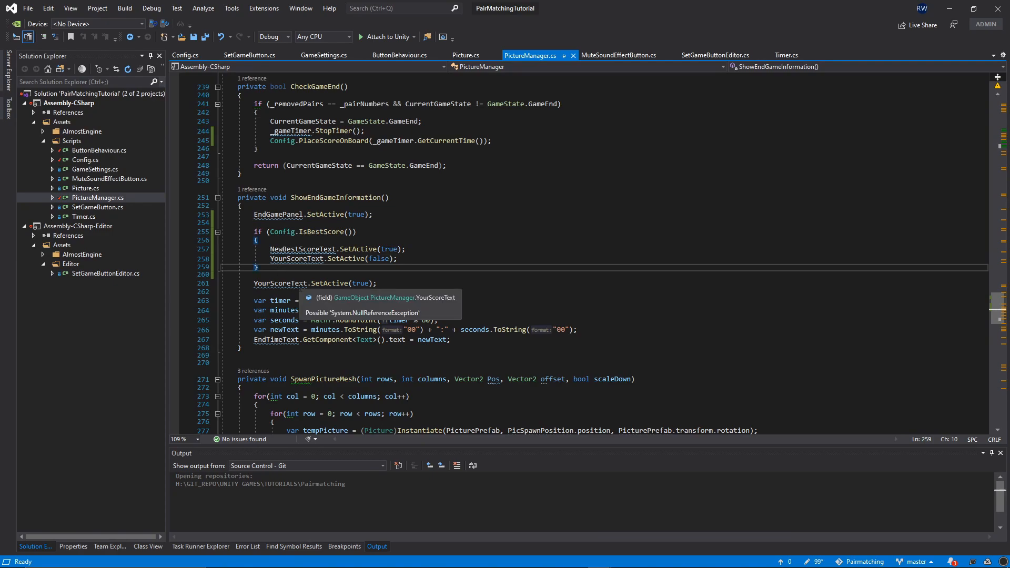
- Add an else branch deactivating NewBestScoreText and activating YourScoreText
{"action": "type", "text": "else"}
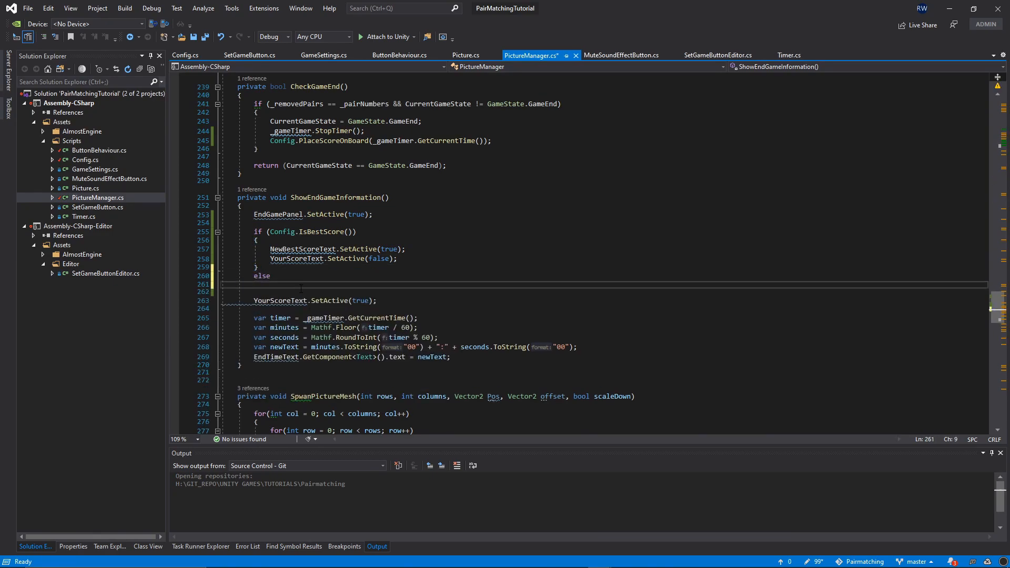
{"action": "type", "text": "{"}
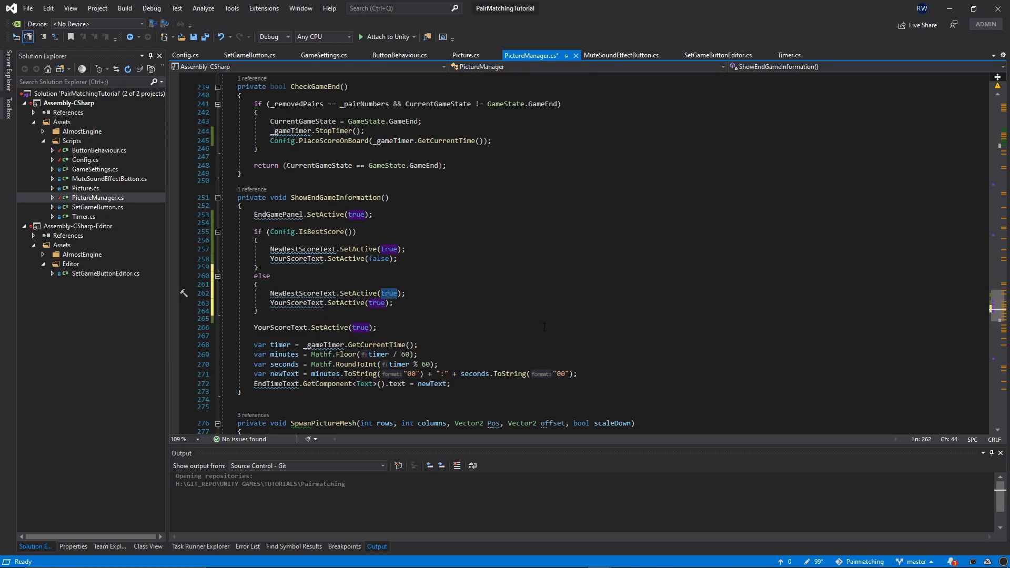
{"action": "type", "text": "false"}
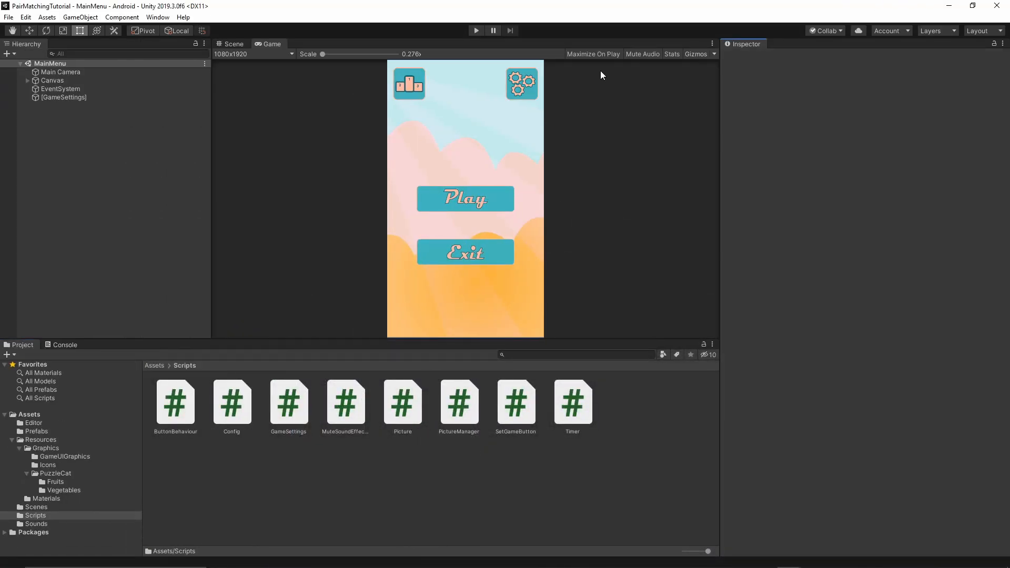
- Start play mode and show the Scripts folder's files in File Explorer
{"action": "left_click", "coordinate": [33, 515]}
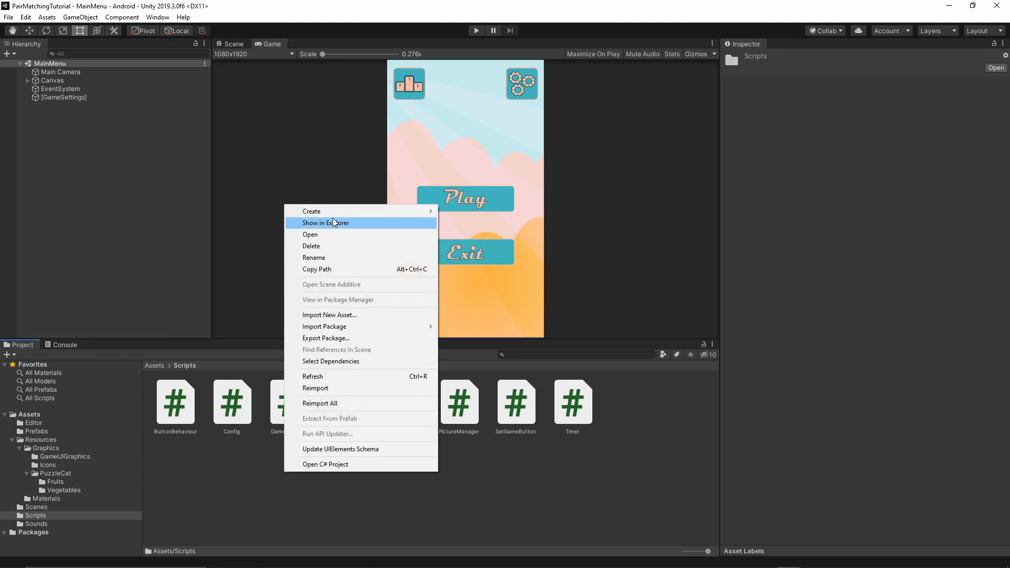
{"action": "left_click", "coordinate": [325, 222]}
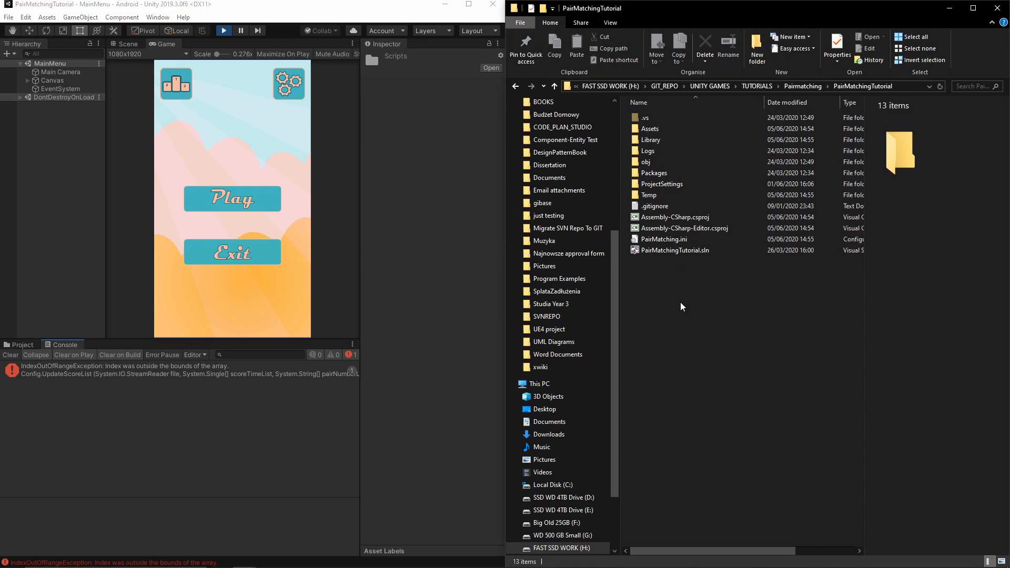
- Edit PairMatching.ini from the project folder with Notepad++
{"action": "left_click", "coordinate": [664, 239]}
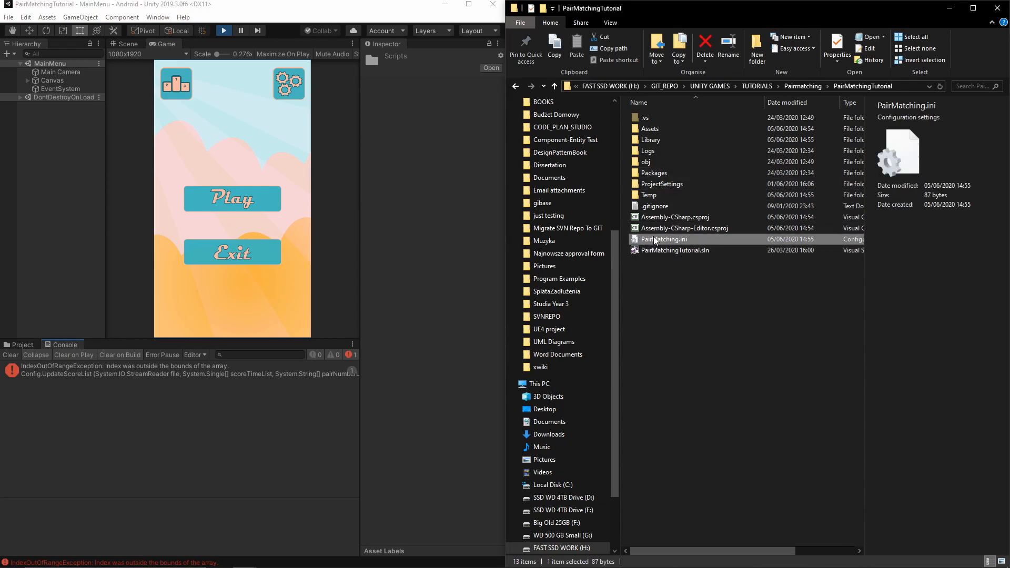
{"action": "mouse_move", "coordinate": [668, 243]}
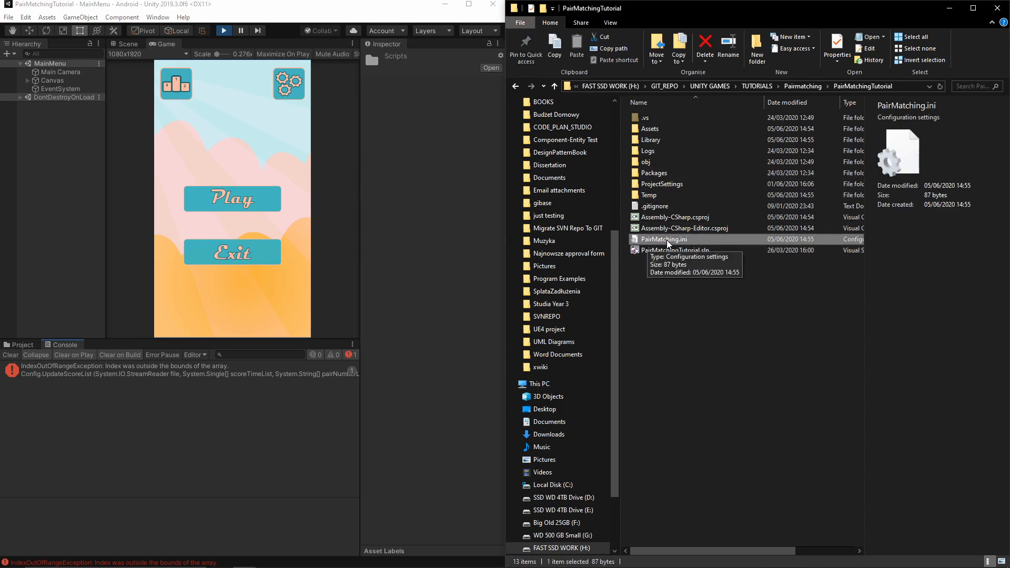
{"action": "right_click", "coordinate": [665, 239]}
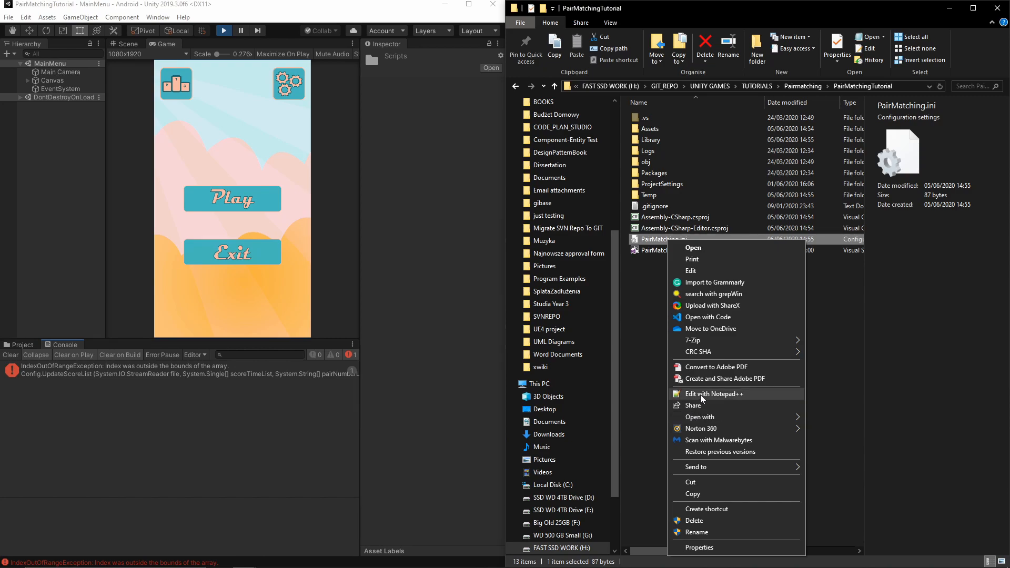
{"action": "left_click", "coordinate": [714, 393]}
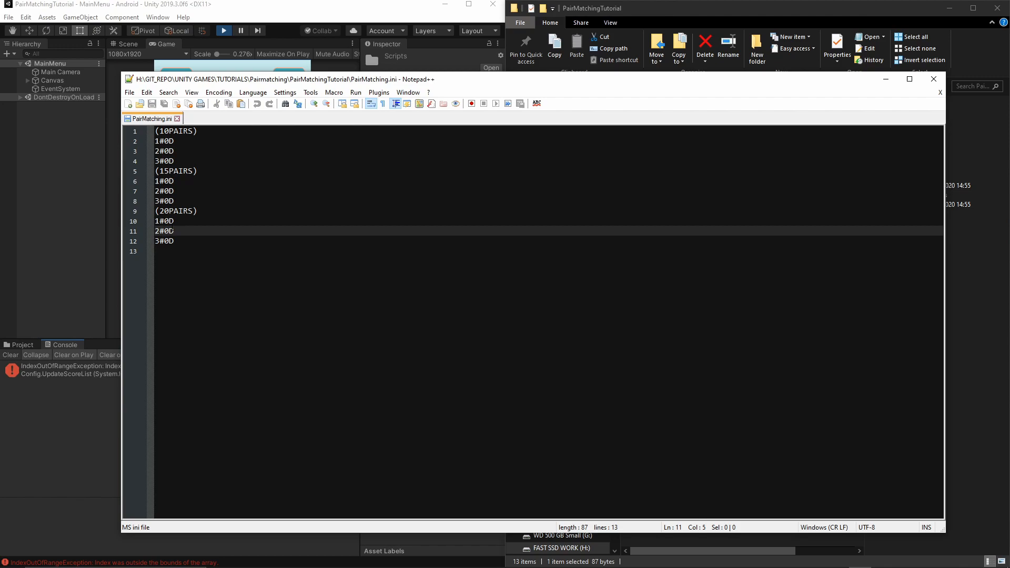
{"action": "left_click", "coordinate": [166, 150]}
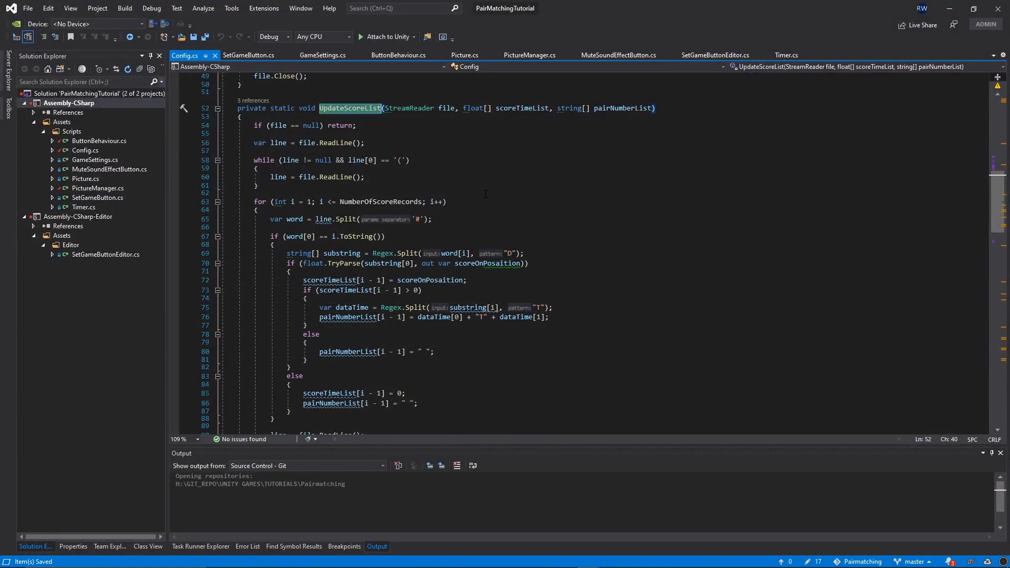
- Change the ini's first 10-pair score entry to read 1#0Dcxvcxvcxv
{"action": "left_click_drag", "start_coordinate": [291, 254], "coordinate": [455, 263]}
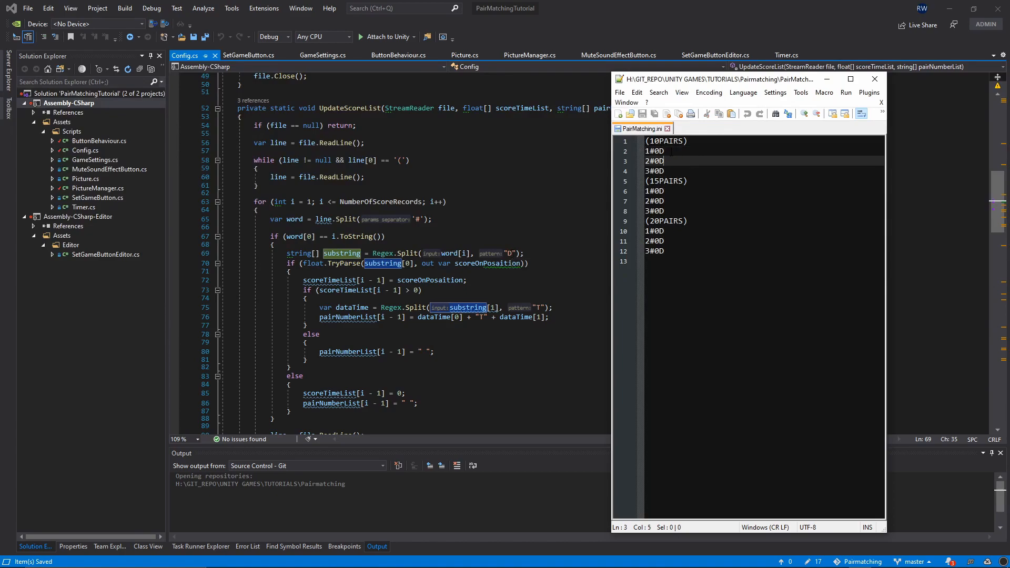
{"action": "left_click", "coordinate": [654, 151]}
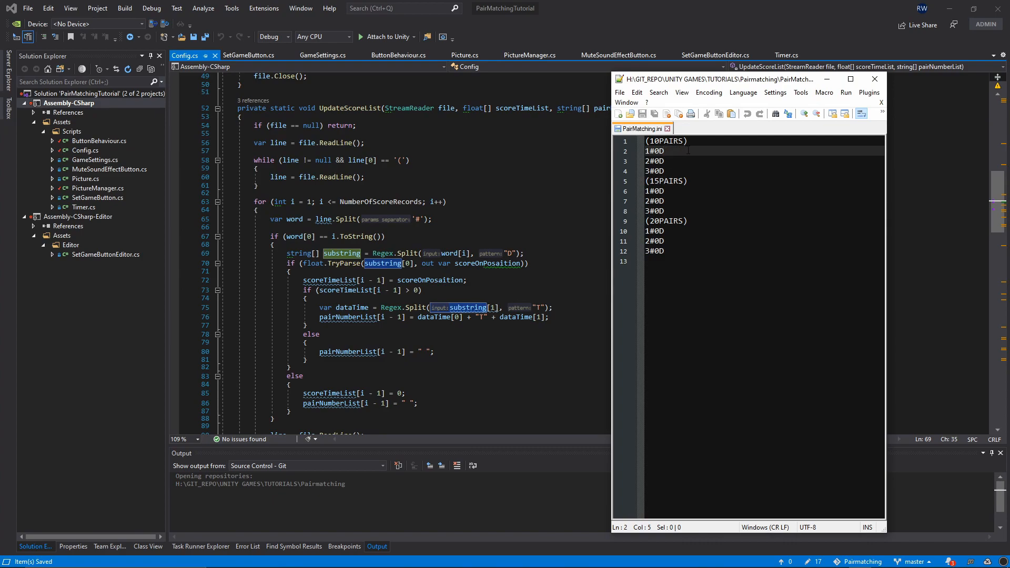
{"action": "type", "text": "cxvcxvcxv"}
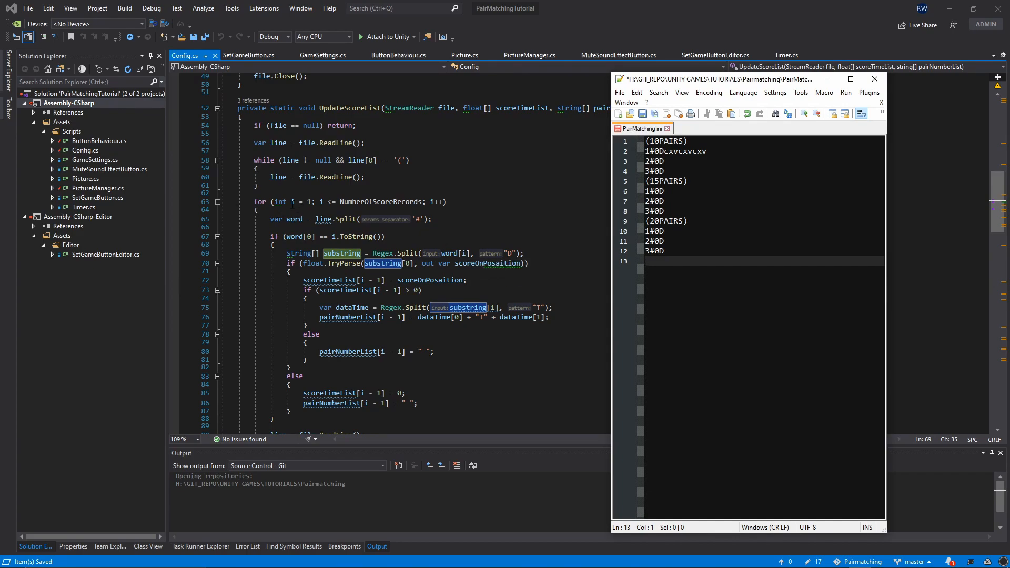
{"action": "mouse_move", "coordinate": [471, 263]}
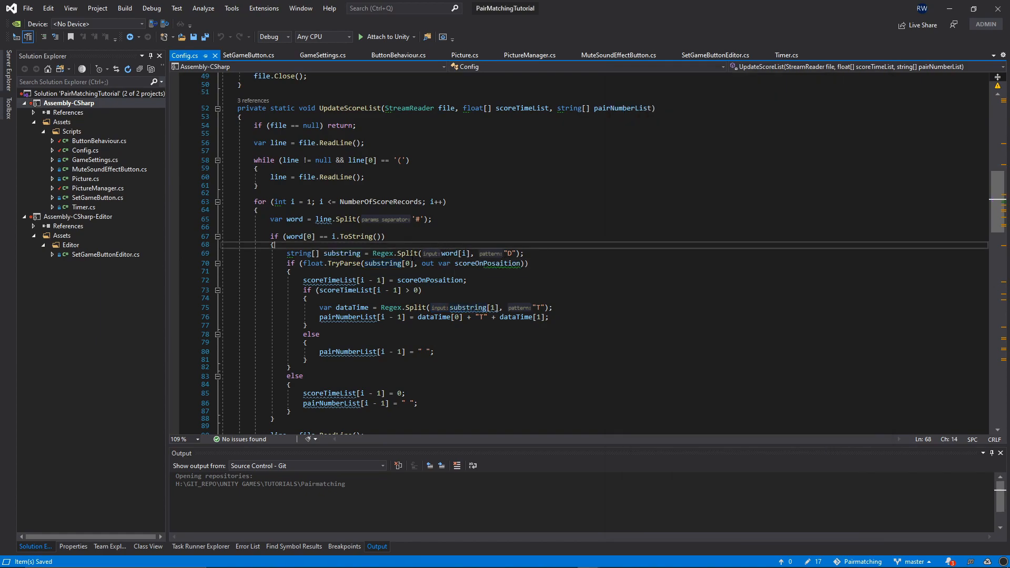
- Change Regex.Split(word[i], "D") to word[1] on Config.cs line 69 and save
{"action": "left_click", "coordinate": [465, 254]}
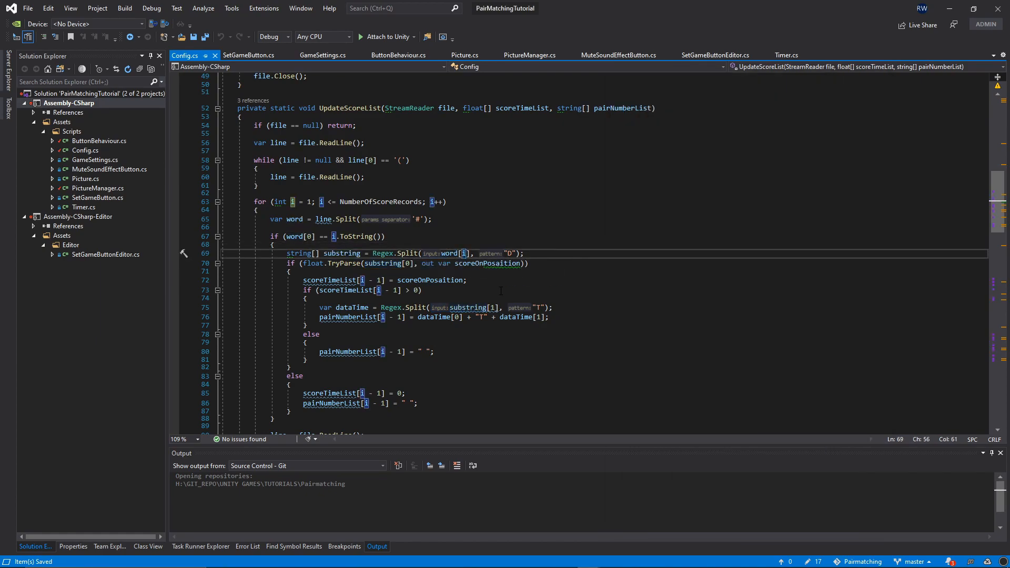
{"action": "left_click", "coordinate": [436, 351]}
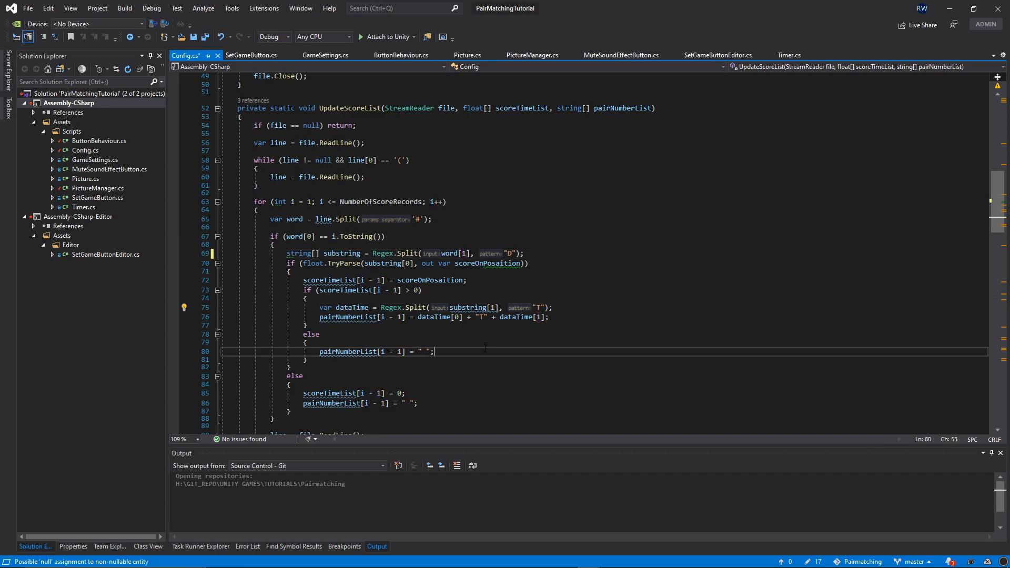
{"action": "left_click", "coordinate": [290, 270]}
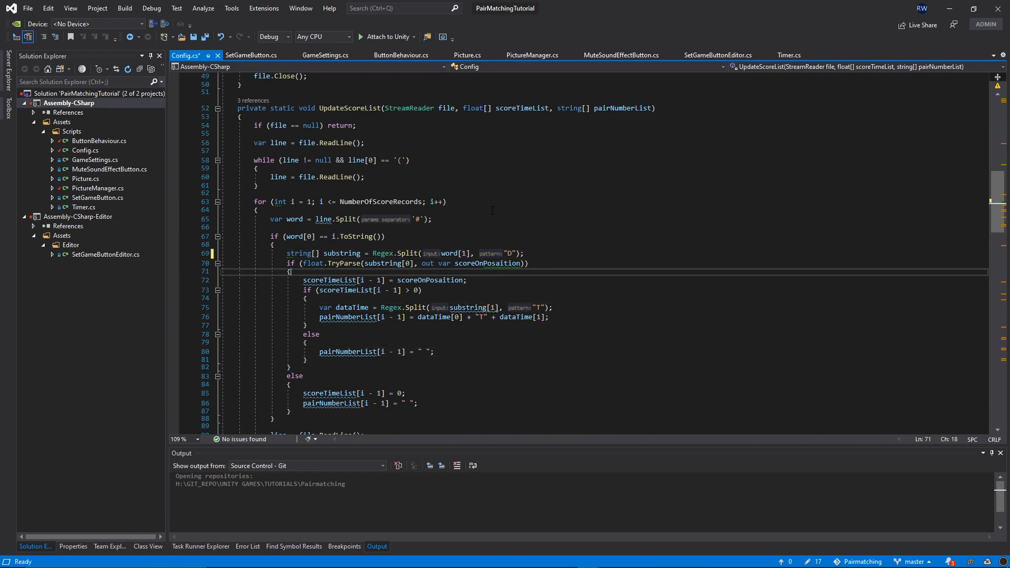
{"action": "double_click", "coordinate": [453, 254]}
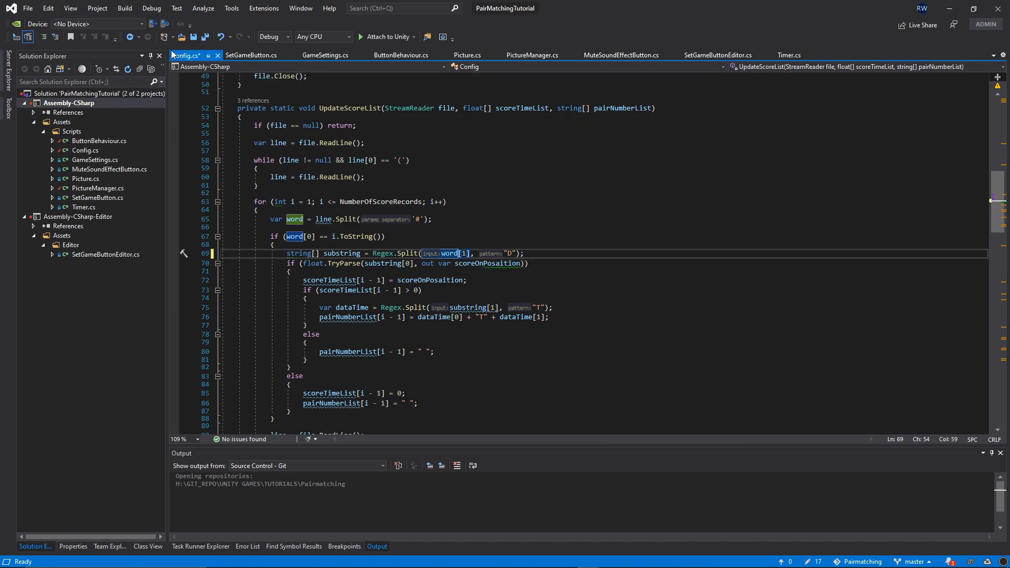
{"action": "left_click", "coordinate": [206, 37]}
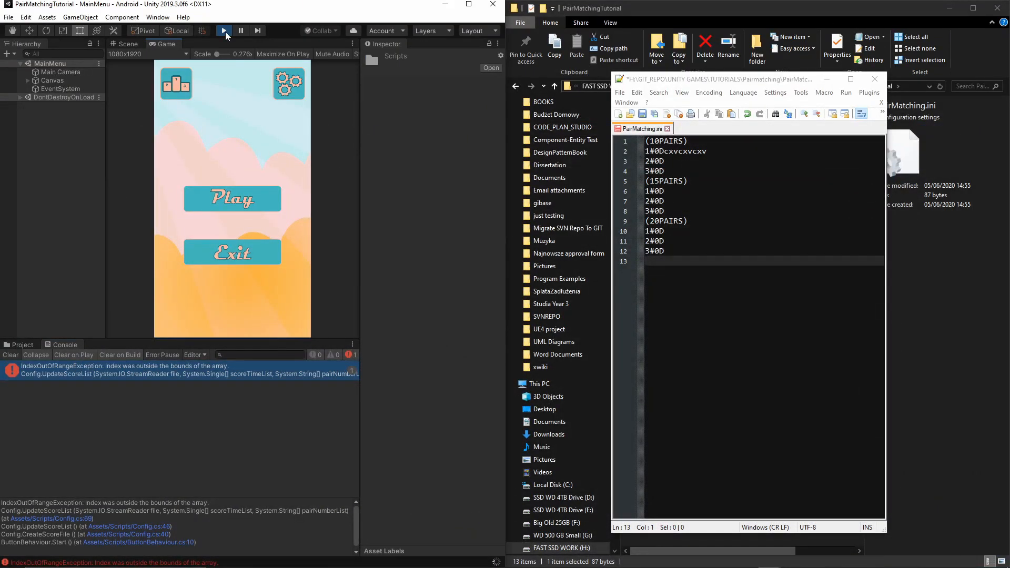
- Replay the game, clear the console errors, and reach the pairs-and-category screen
{"action": "left_click", "coordinate": [223, 30]}
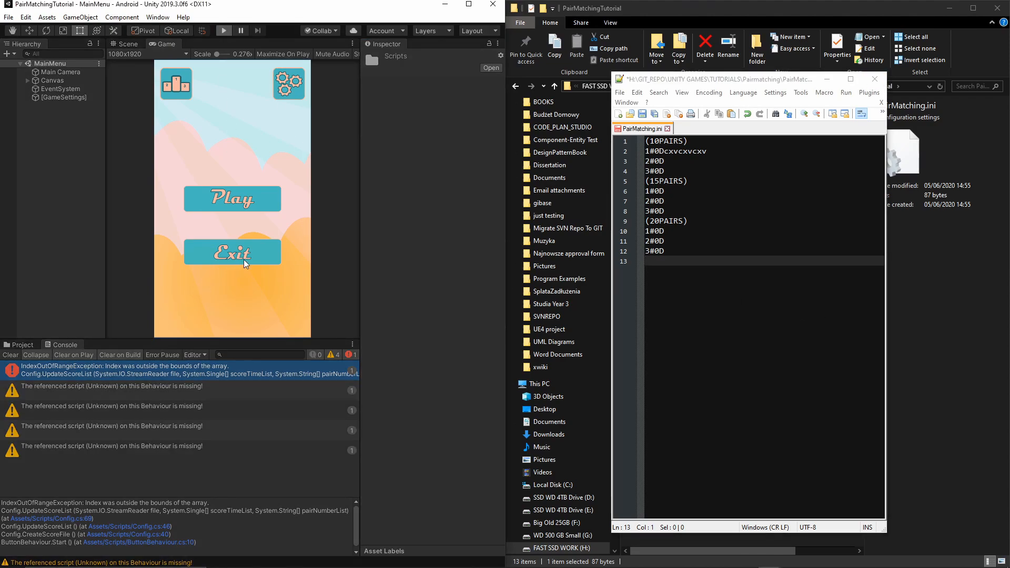
{"action": "left_click", "coordinate": [223, 31]}
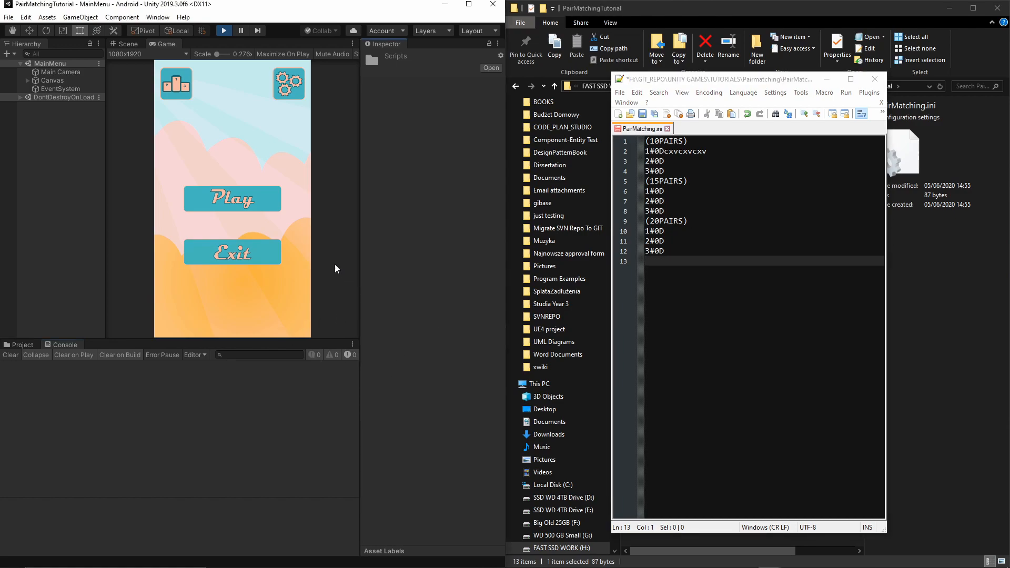
{"action": "left_click", "coordinate": [231, 199]}
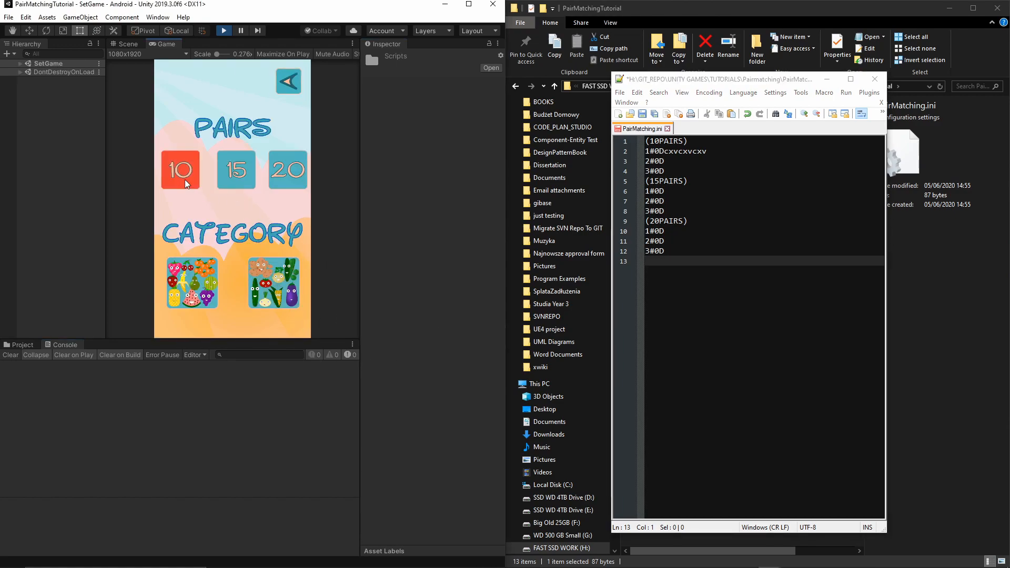
- Play a 10-pair round to the WELL DONE screen showing new best time 01:09
{"action": "left_click", "coordinate": [180, 169]}
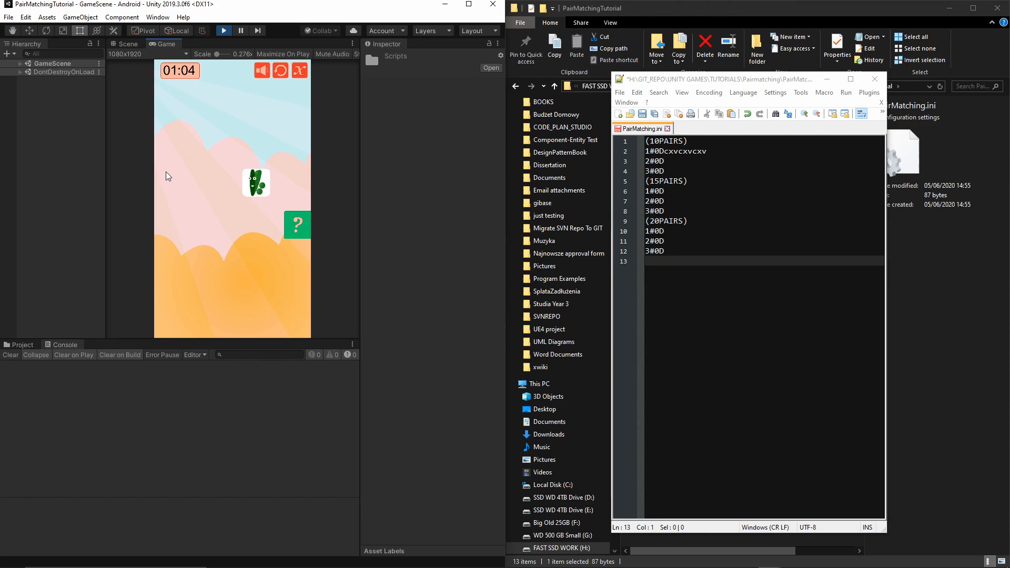
{"action": "mouse_move", "coordinate": [304, 180]}
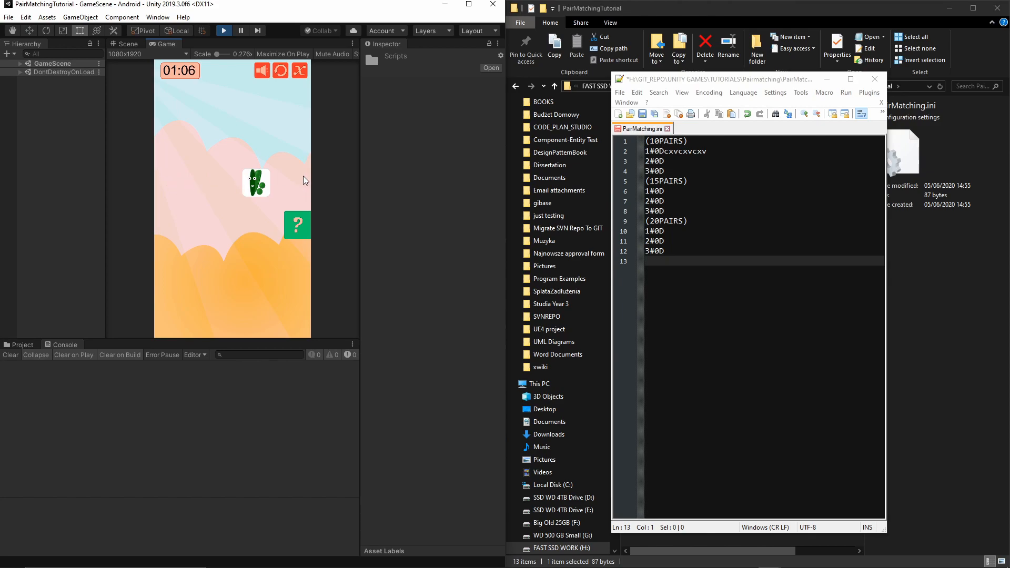
{"action": "mouse_move", "coordinate": [317, 244]}
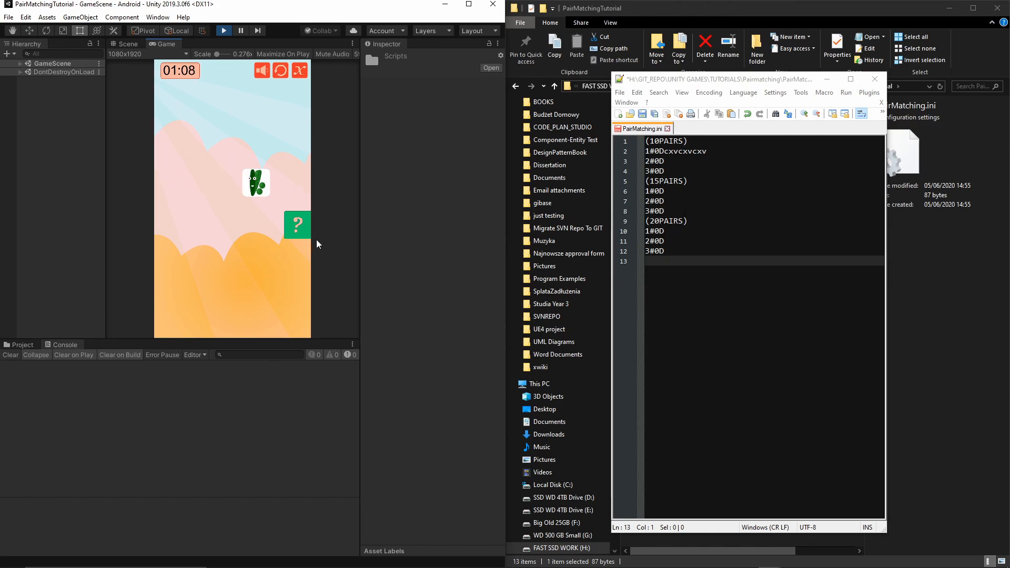
{"action": "left_click", "coordinate": [297, 226]}
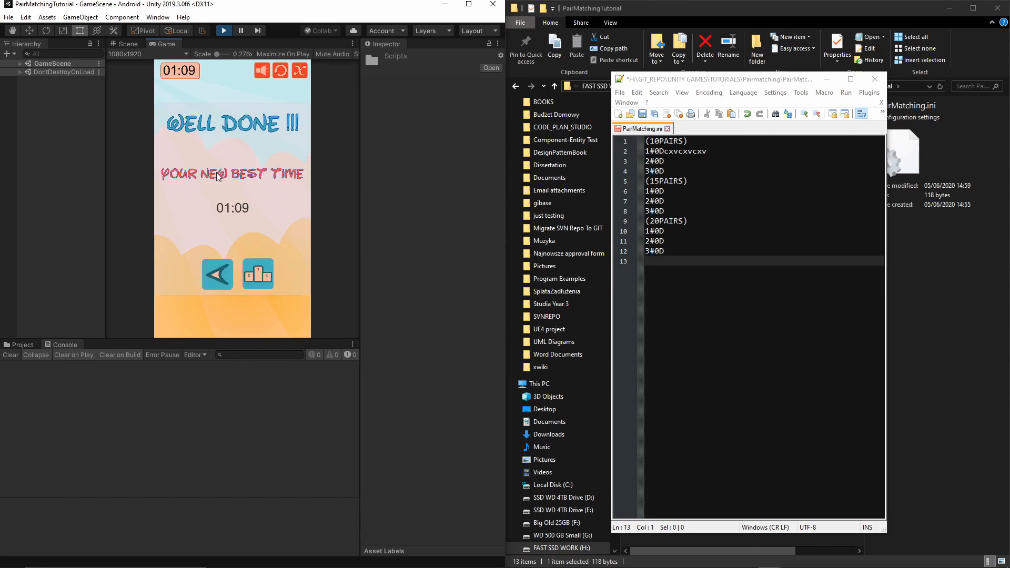
{"action": "mouse_move", "coordinate": [259, 213]}
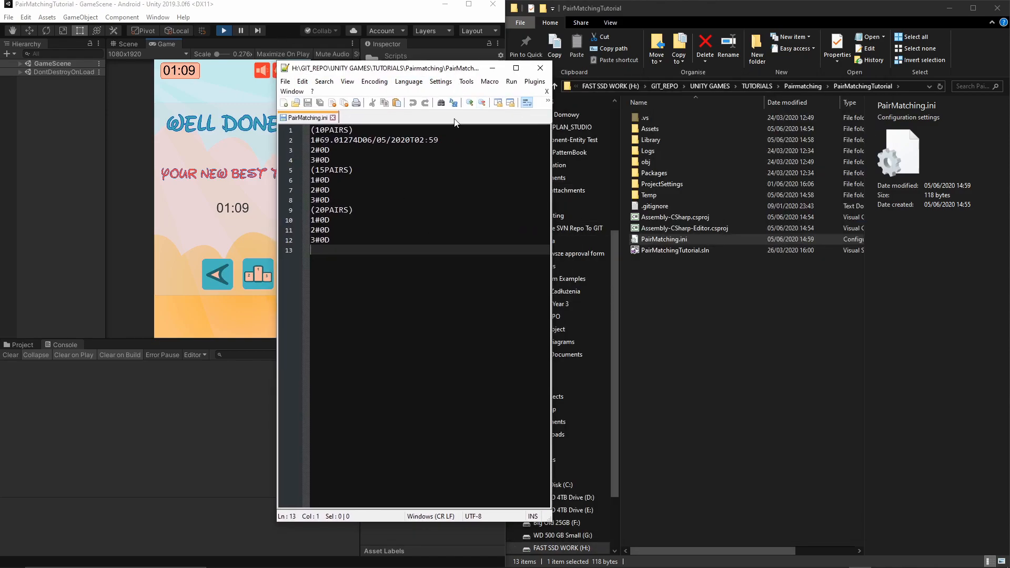
- Inspect the reloaded ini's first 10-pair entry holding 69.01274 dated 06/05/2020
{"action": "left_click", "coordinate": [676, 250]}
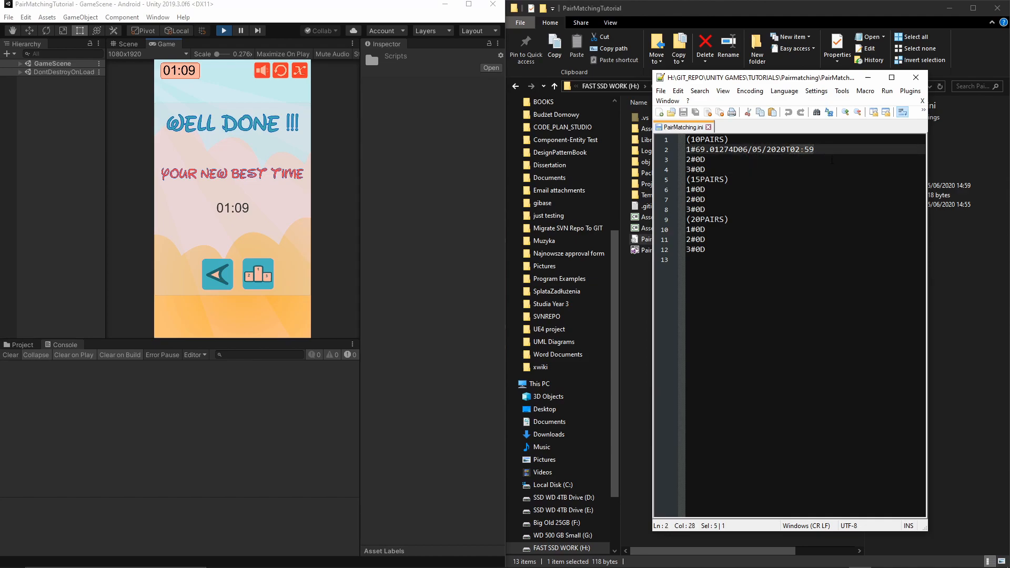
{"action": "left_click", "coordinate": [719, 139]}
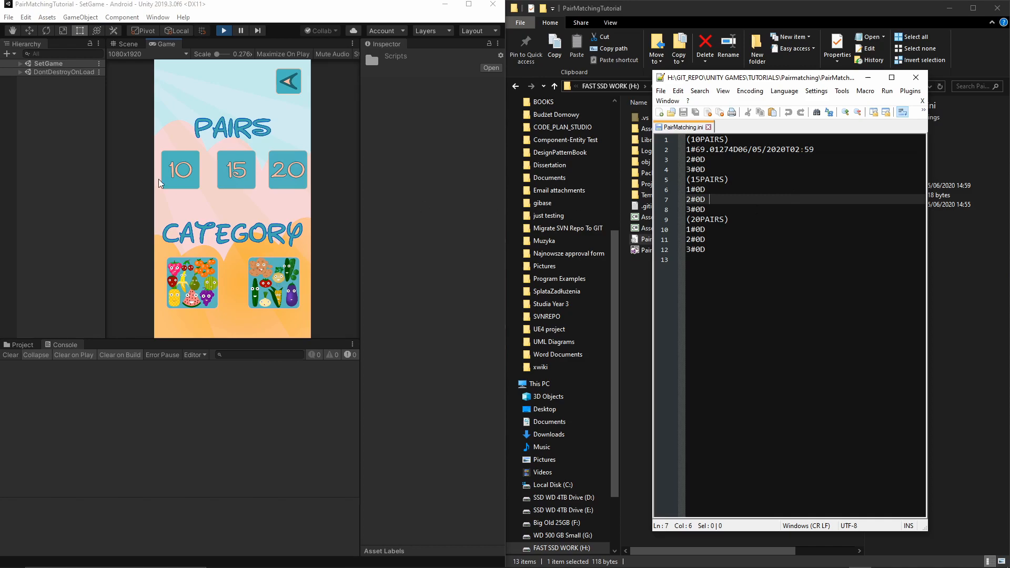
{"action": "mouse_move", "coordinate": [187, 197]}
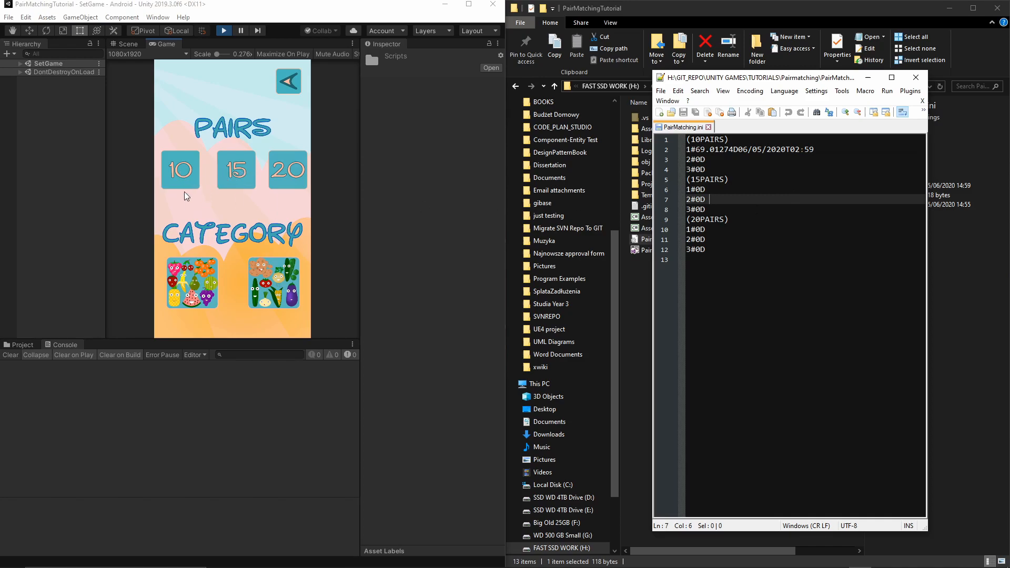
- Start a new 10-pair game and begin flipping cards in the grid
{"action": "left_click", "coordinate": [223, 31]}
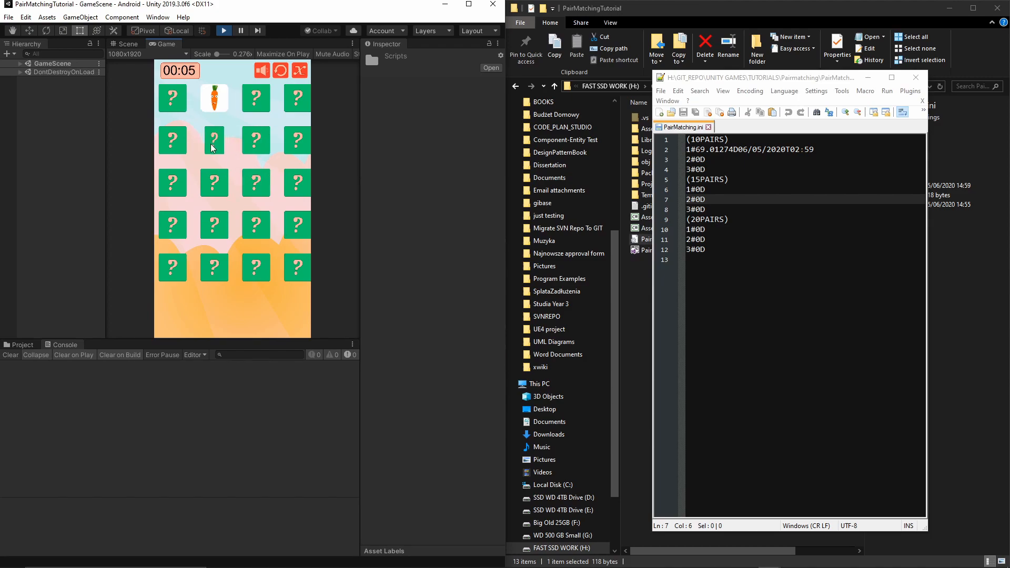
{"action": "left_click", "coordinate": [214, 182]}
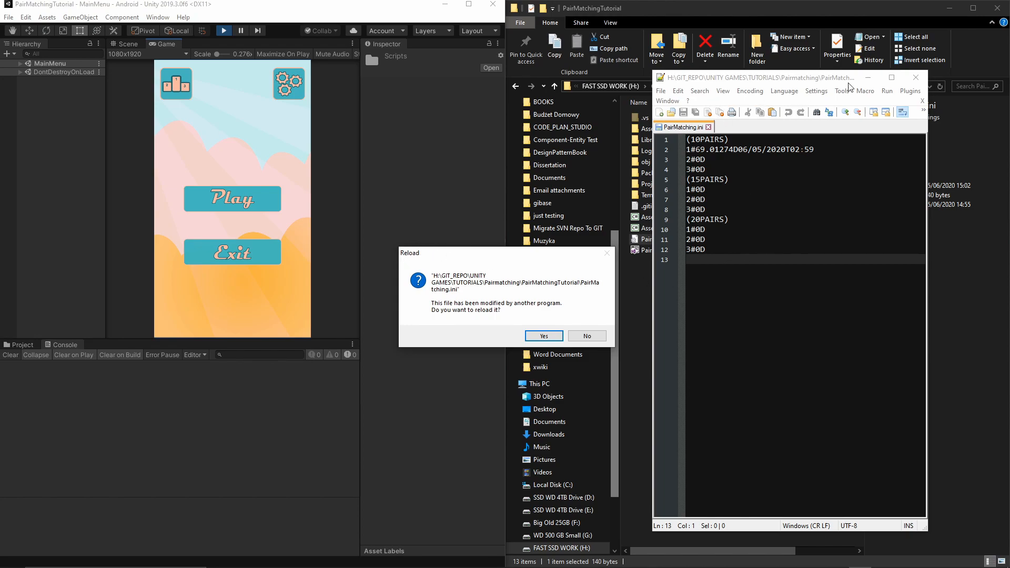
- Reload the externally changed PairMatching.ini and highlight the new 10-pair record 97.08311
{"action": "left_click", "coordinate": [543, 336]}
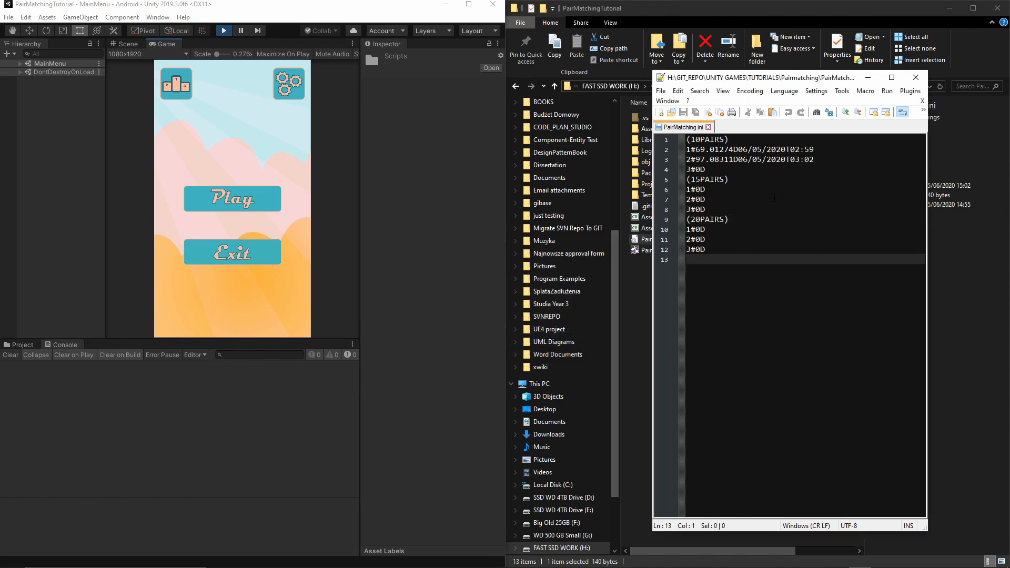
{"action": "triple_click", "coordinate": [747, 159]}
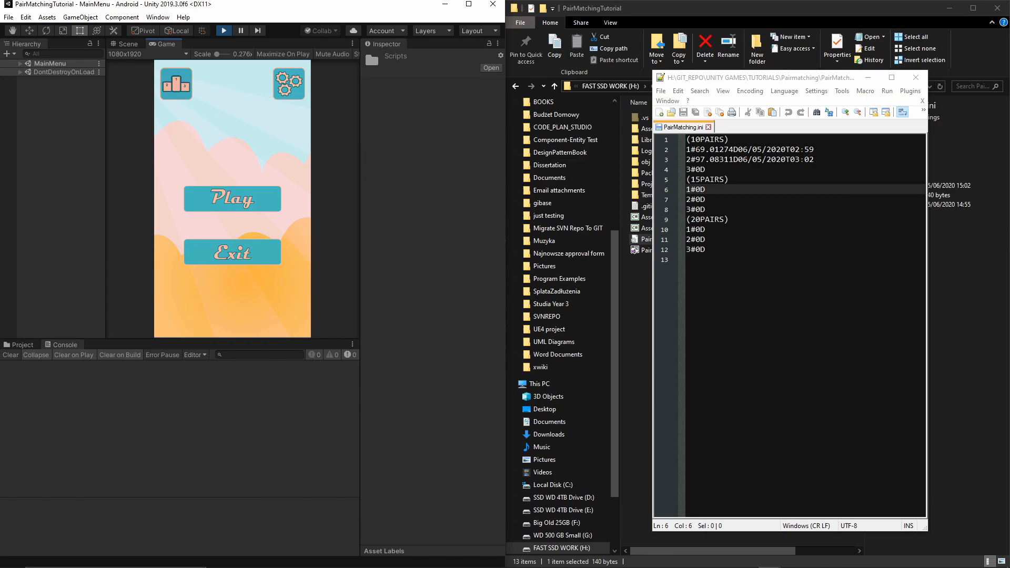
{"action": "mouse_move", "coordinate": [172, 82]}
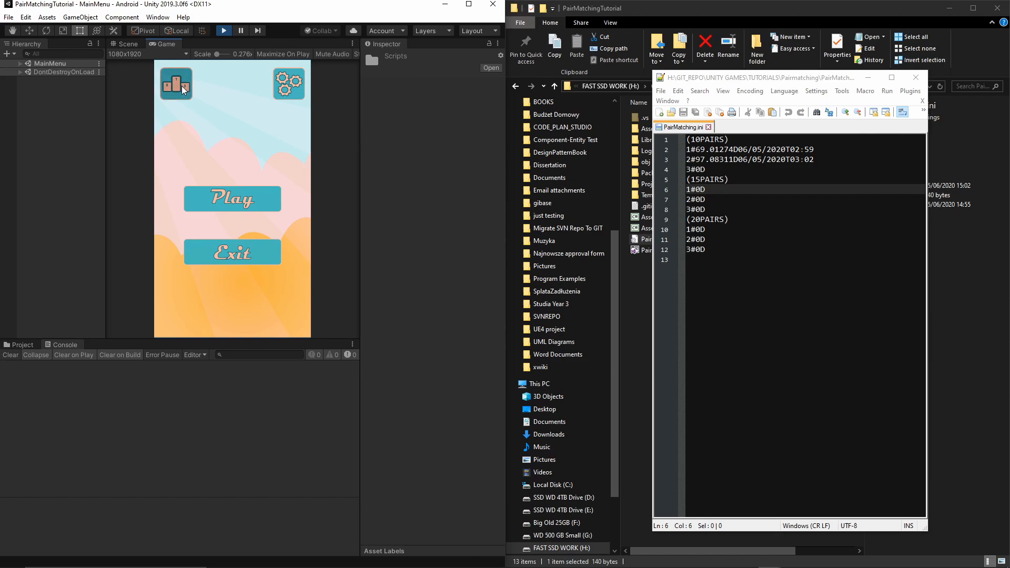
{"action": "mouse_move", "coordinate": [335, 200]}
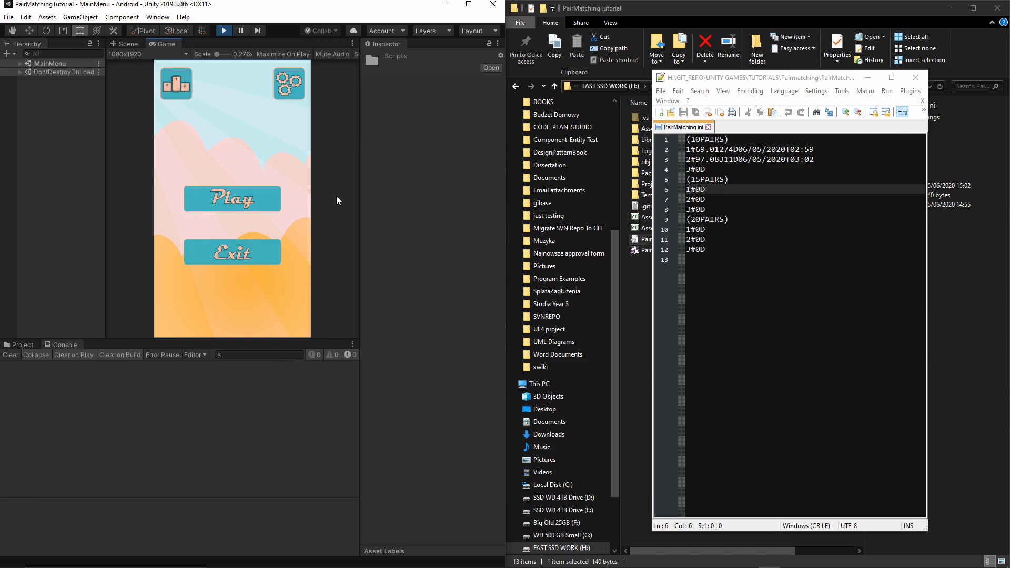
{"action": "mouse_move", "coordinate": [403, 146]}
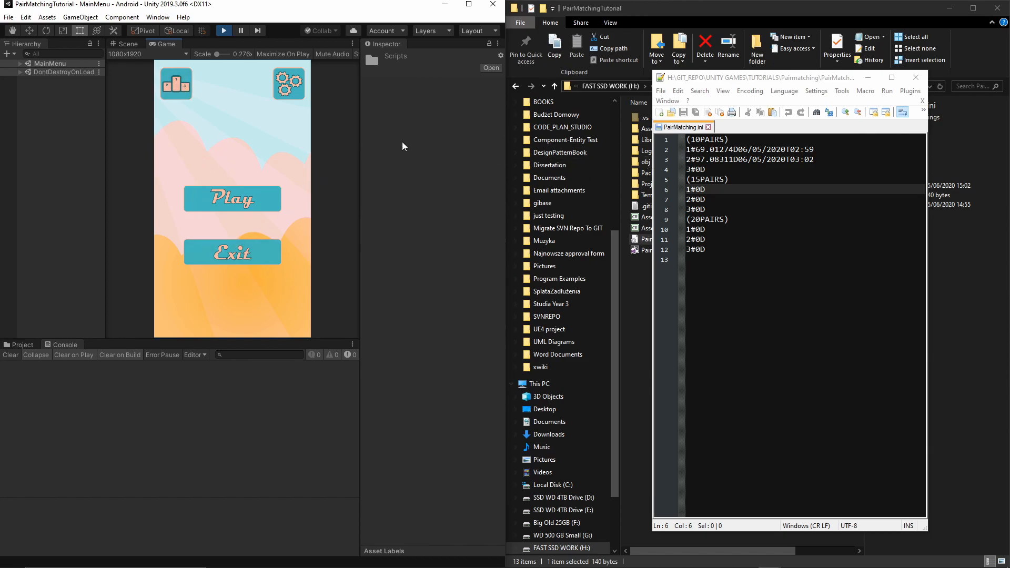